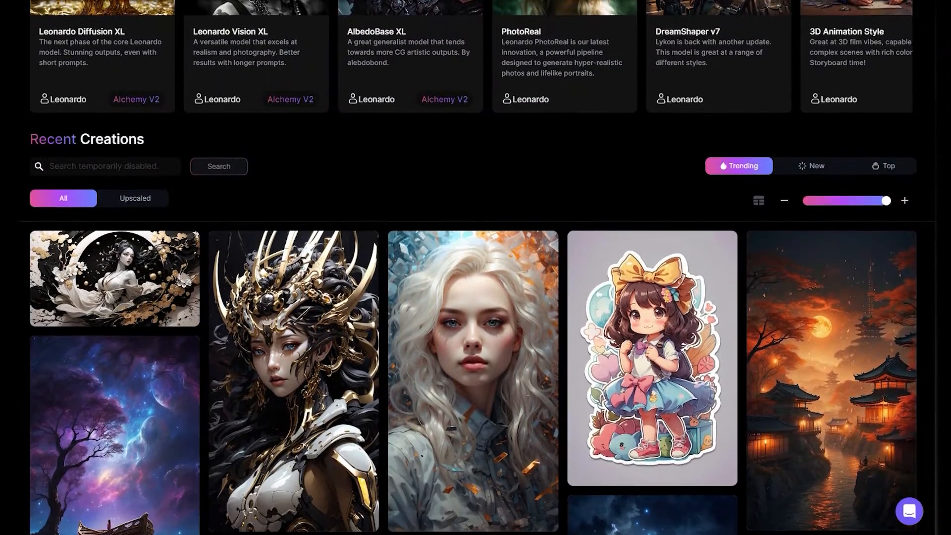
Generate a smiling husky dog with a snowy background, photorealistic
{"action": "scroll", "scroll_direction": "down", "scroll_amount": 3}
{"action": "type", "text": "a close up"}
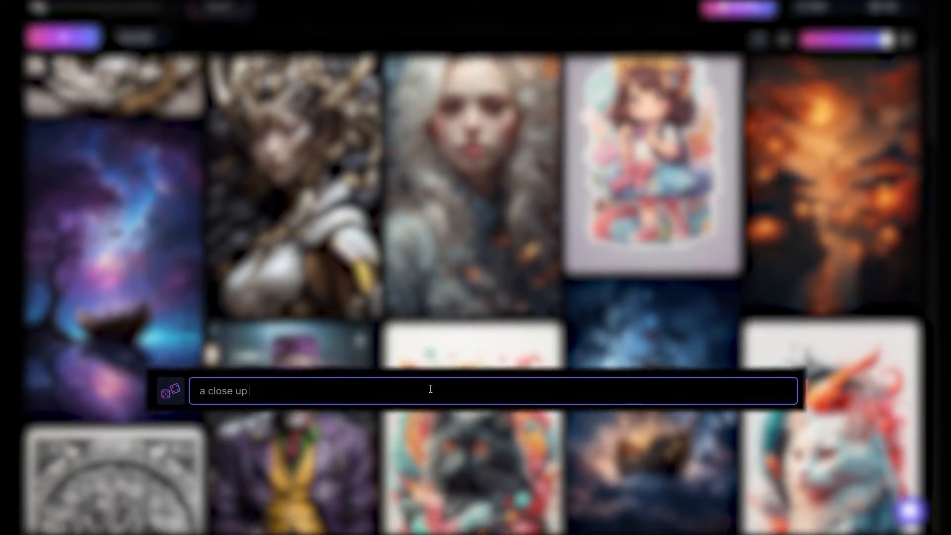
{"action": "type", "text": "of a husky dog, smiling,"}
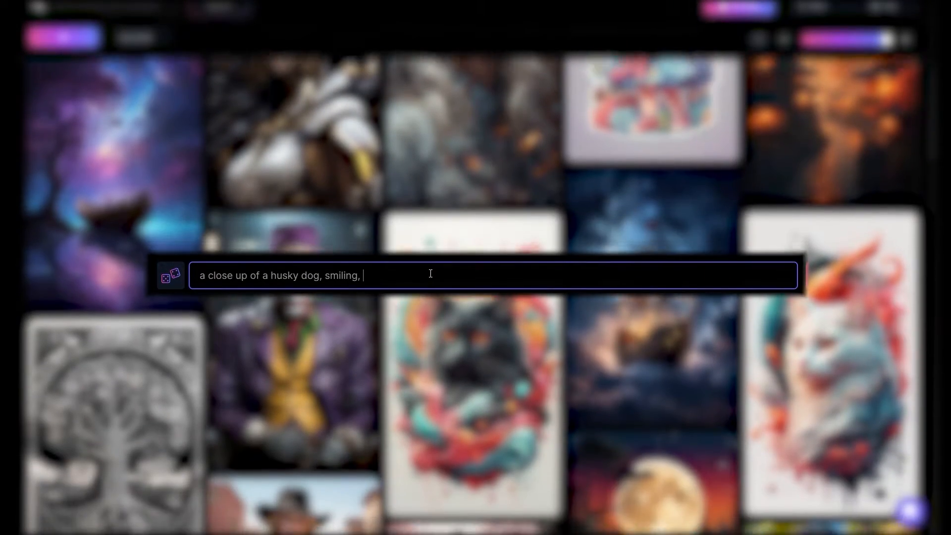
{"action": "type", "text": "background snow, photorealis"}
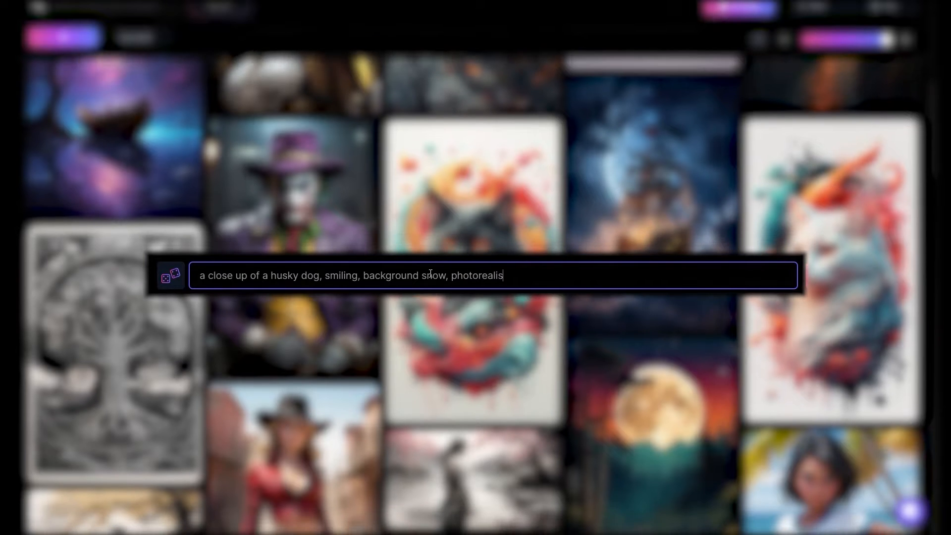
{"action": "key", "text": "Return"}
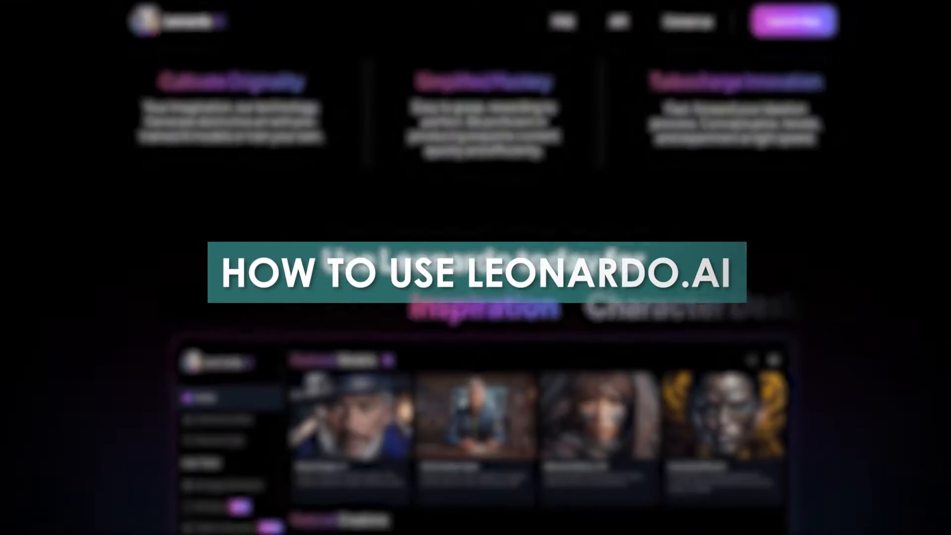
Move past the Leonardo landing page to the Midjourney Discord results
{"action": "left_click", "coordinate": [817, 229]}
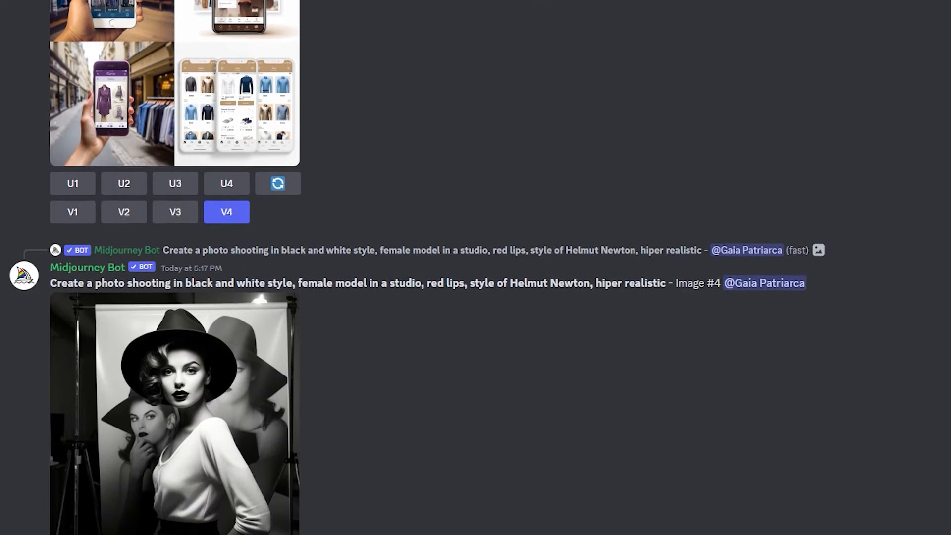
Submit the smiling husky-in-snow prompt to Midjourney and scroll to its result
{"action": "scroll", "scroll_direction": "down", "scroll_amount": 3}
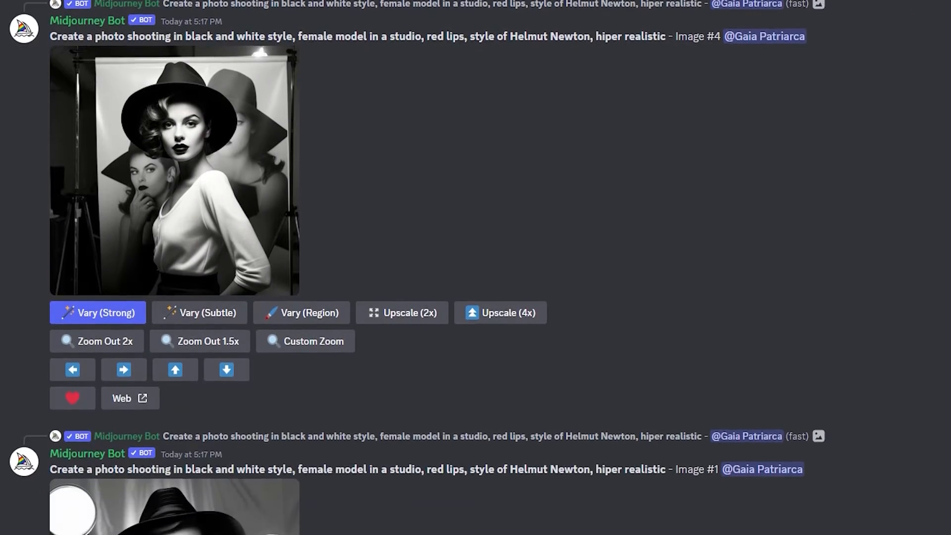
{"action": "scroll", "scroll_direction": "down", "scroll_amount": 3}
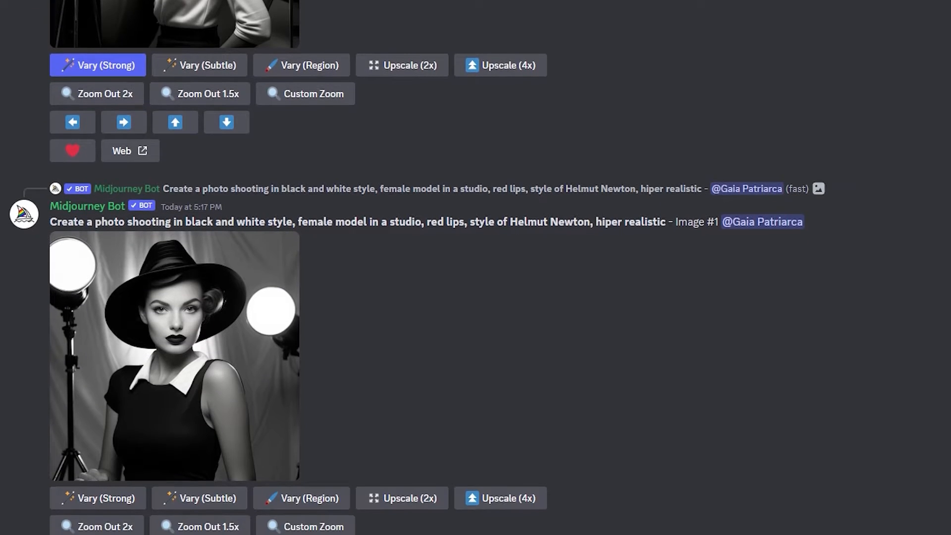
{"action": "scroll", "scroll_direction": "down", "scroll_amount": 3}
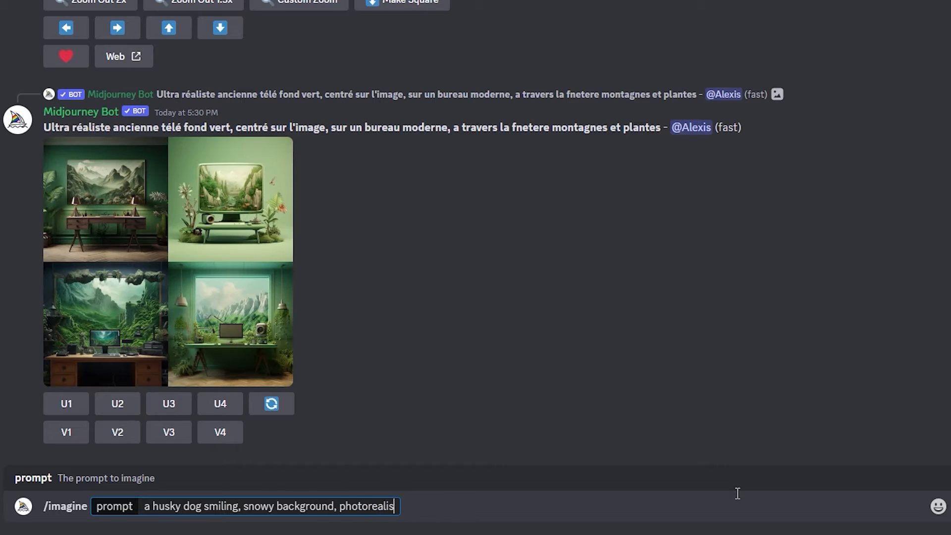
{"action": "key", "text": "Return"}
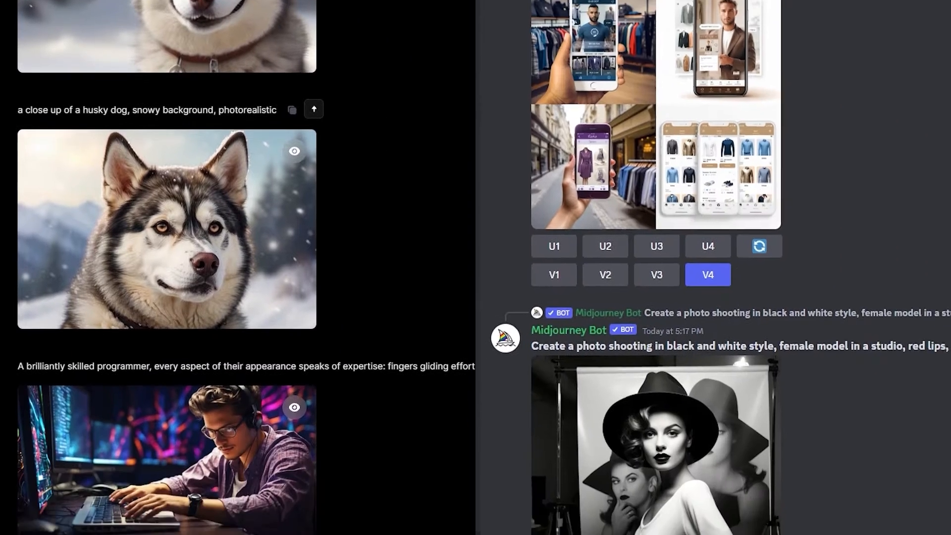
{"action": "scroll", "scroll_direction": "down", "scroll_amount": 3}
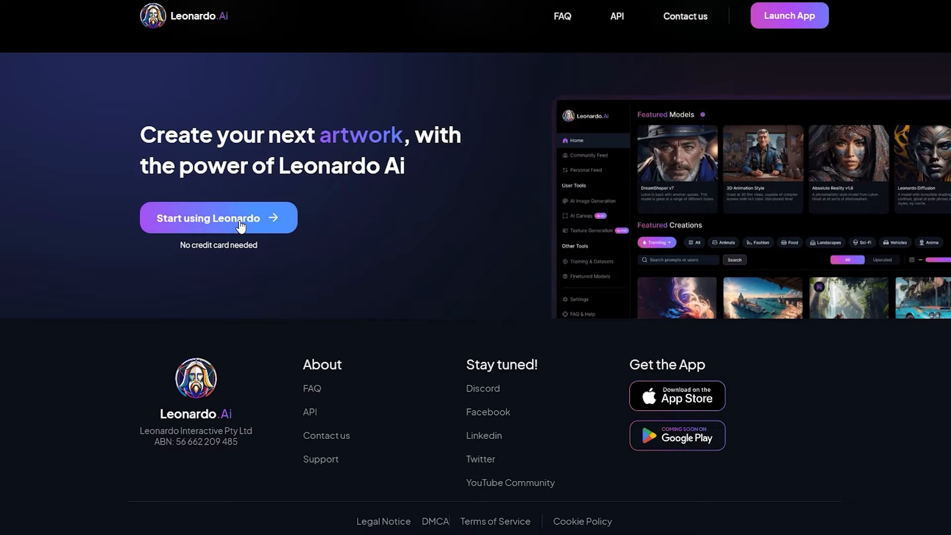
Enter the Leonardo app via 'Start using Leonardo' and choose AI Image Generation
{"action": "left_click", "coordinate": [217, 218]}
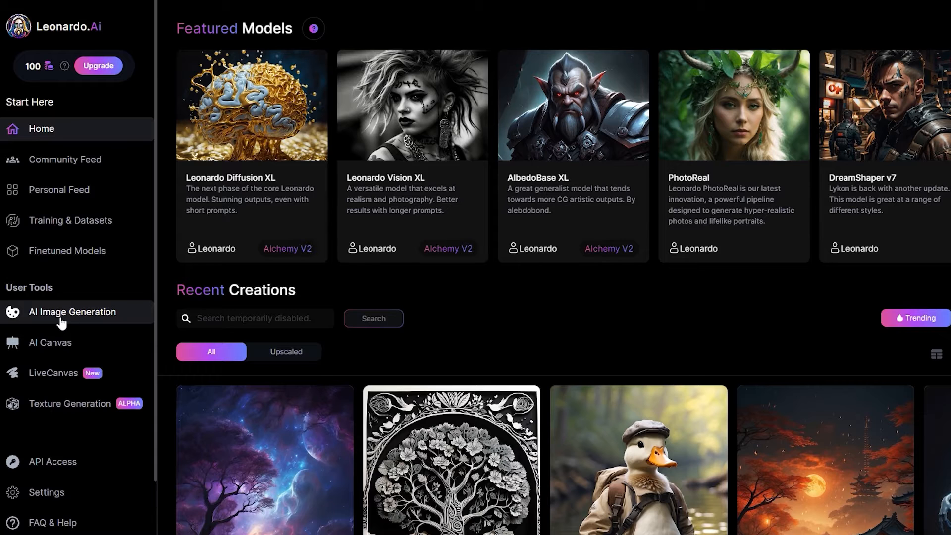
{"action": "left_click", "coordinate": [72, 311]}
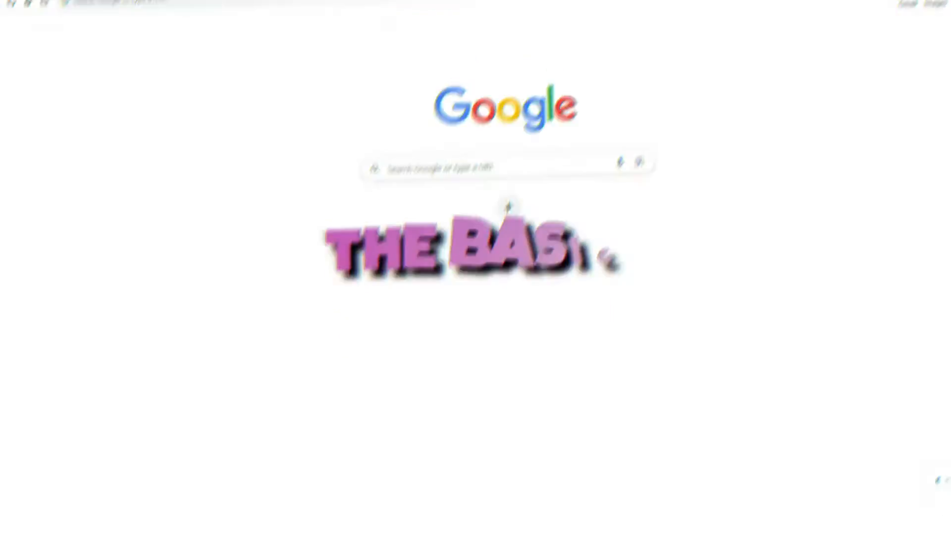
Search Google for 'Leonardo.ai' and open the Leonardo.Ai site
{"action": "left_click", "coordinate": [443, 100]}
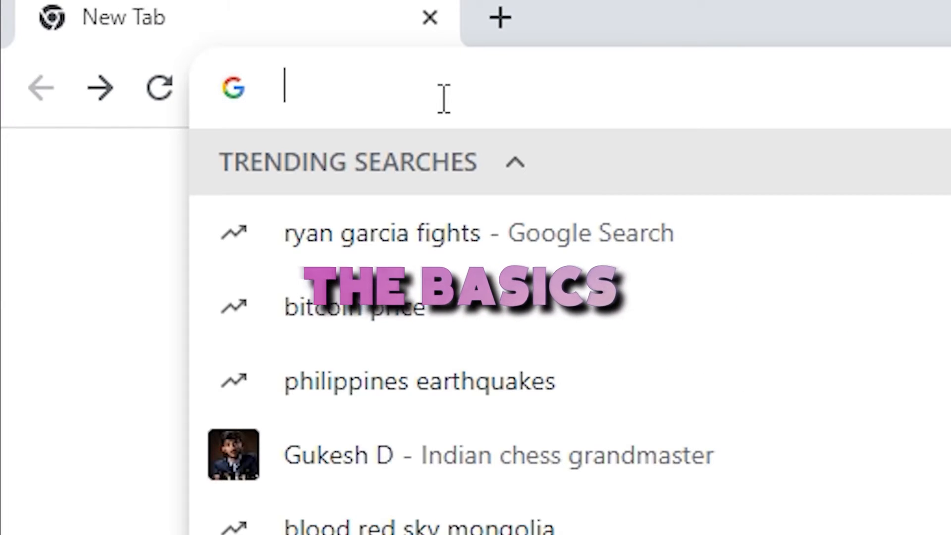
{"action": "type", "text": "Leonardo.ai"}
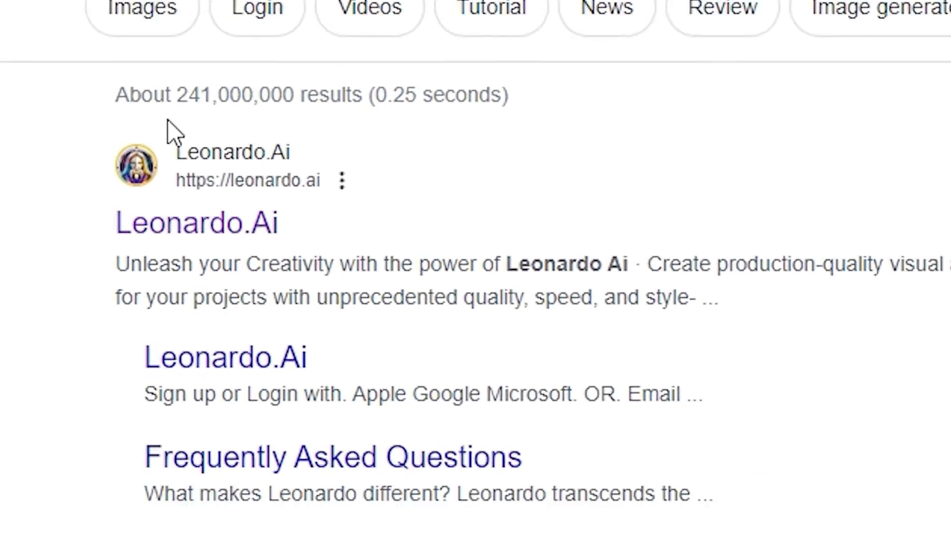
{"action": "left_click", "coordinate": [197, 222]}
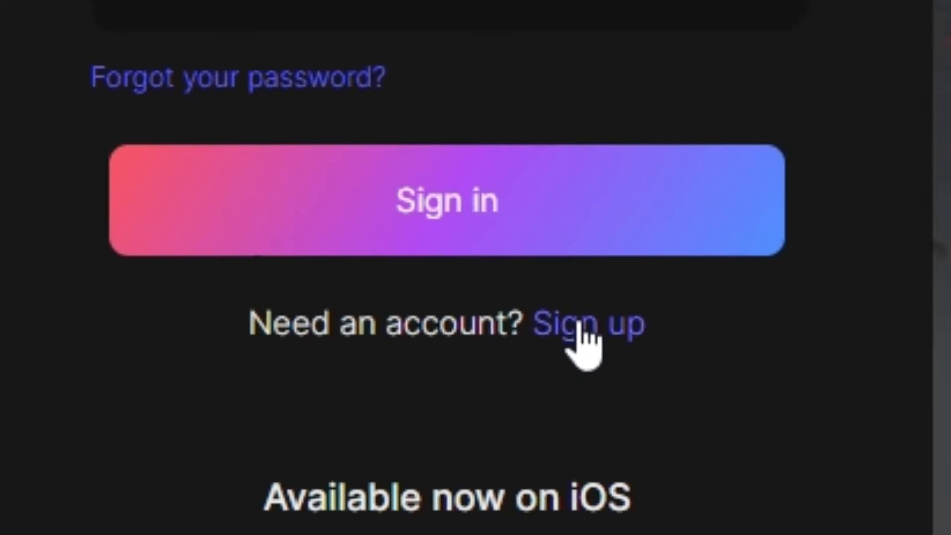
Sign up with email and password, then confirm the account with the verification code
{"action": "left_click", "coordinate": [589, 322]}
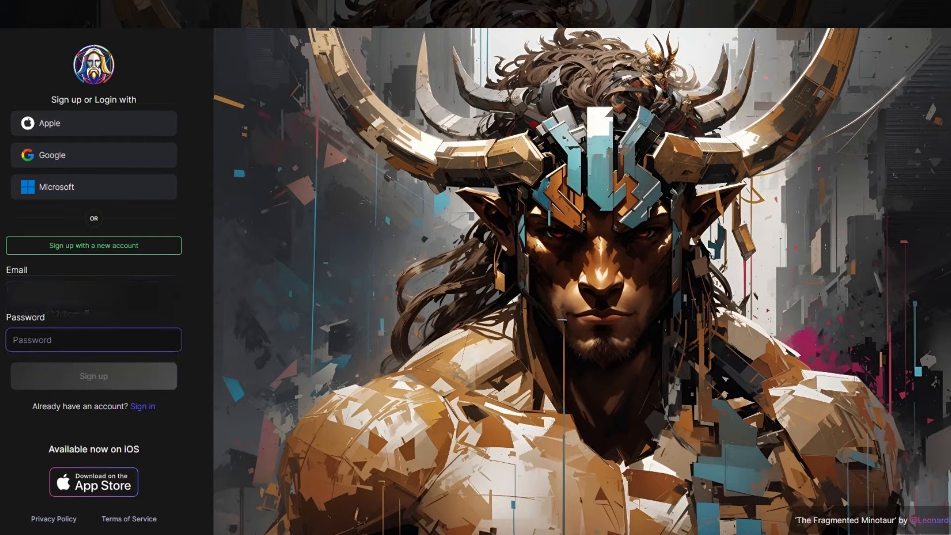
{"action": "left_click", "coordinate": [93, 376]}
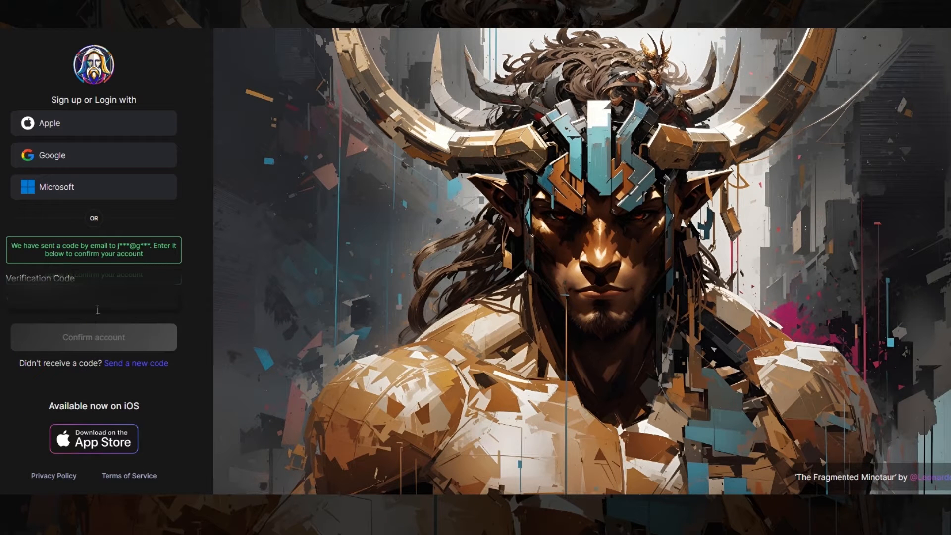
{"action": "left_click", "coordinate": [93, 300]}
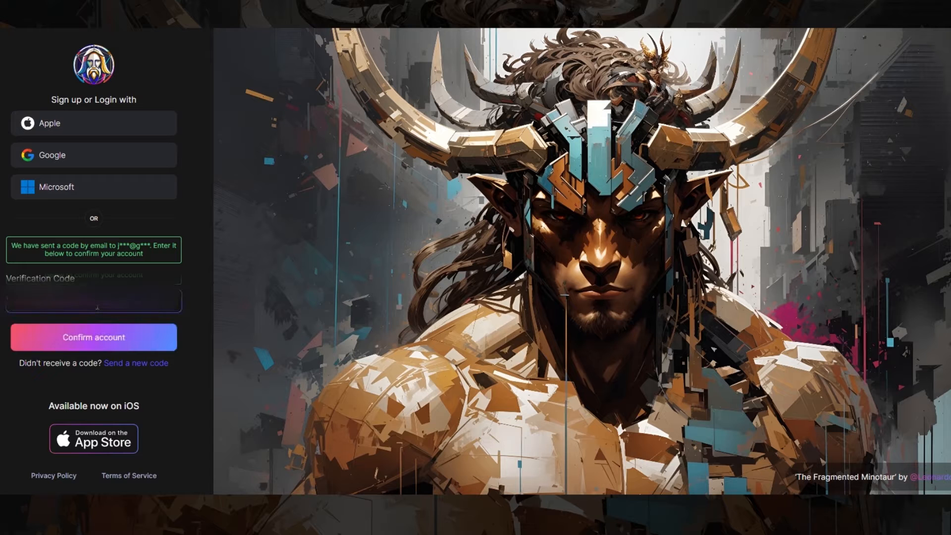
{"action": "left_click", "coordinate": [93, 337]}
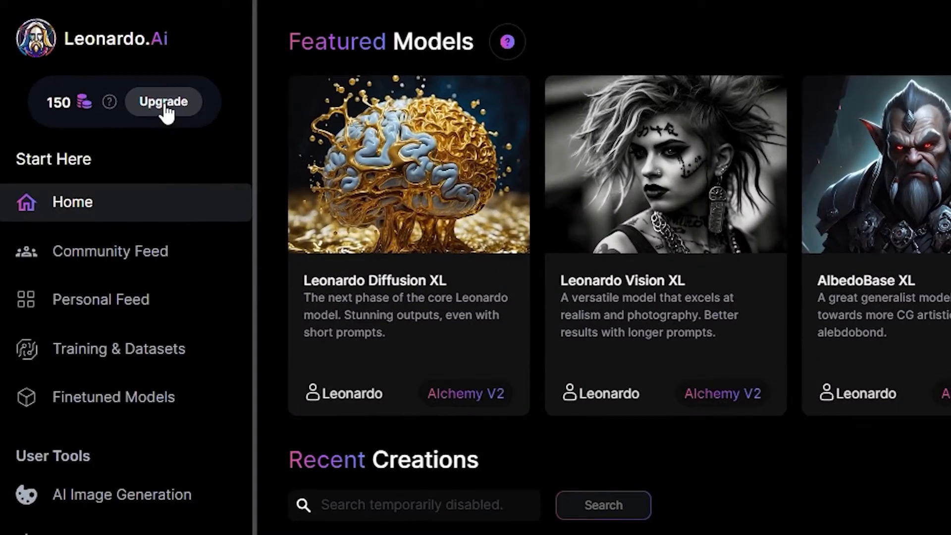
Open the Upgrade page listing Apprentice, Artisan and Maestro plans
{"action": "left_click", "coordinate": [163, 101]}
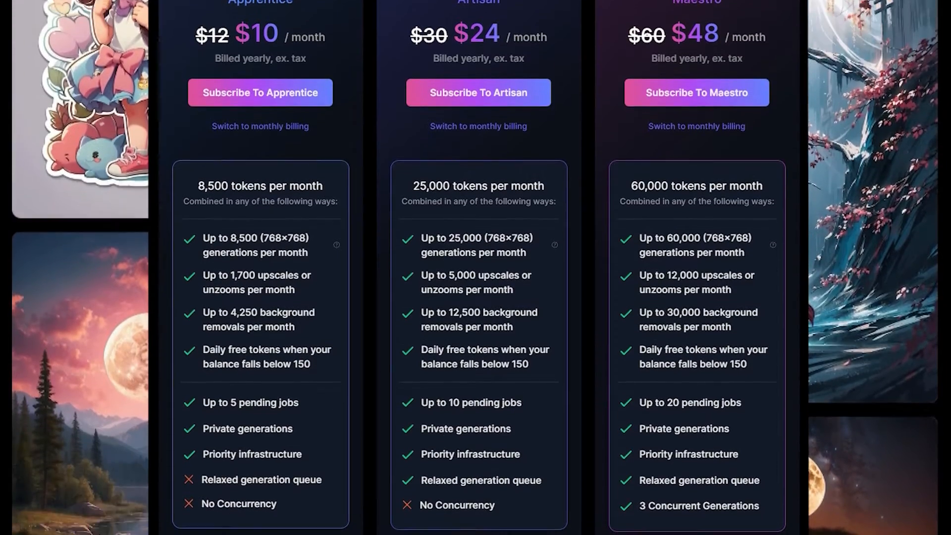
Scroll through the pricing page to compare the plans' token allowances and features
{"action": "scroll", "scroll_direction": "down", "scroll_amount": 3}
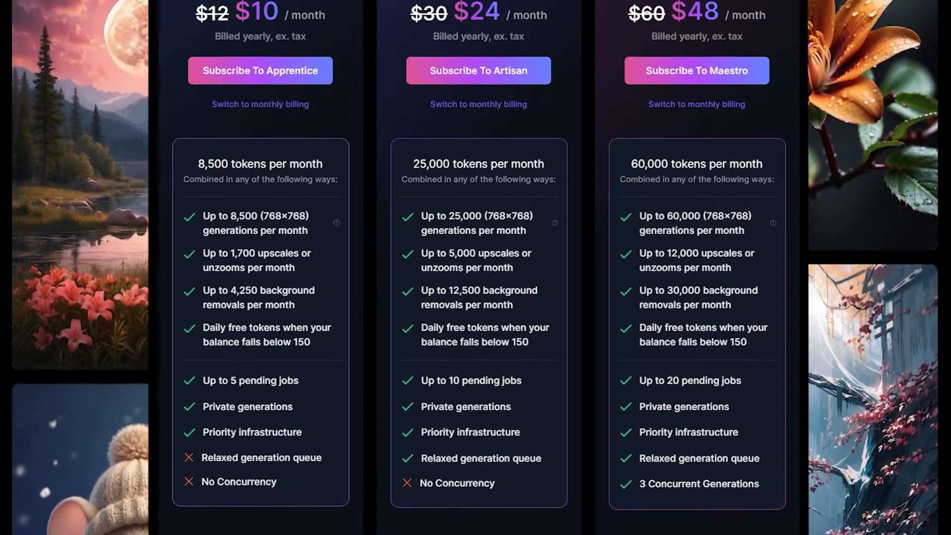
{"action": "scroll", "scroll_direction": "down", "scroll_amount": 3}
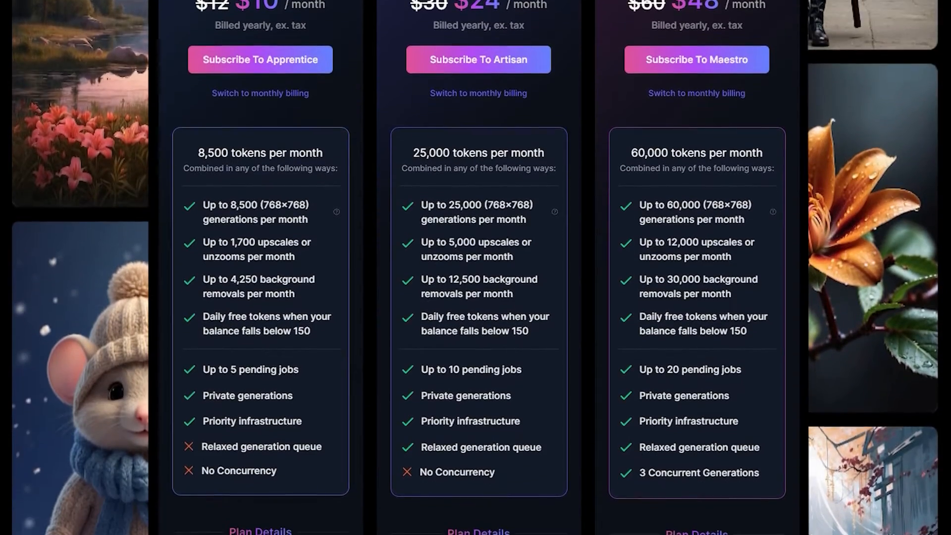
{"action": "scroll", "scroll_direction": "down", "scroll_amount": 3}
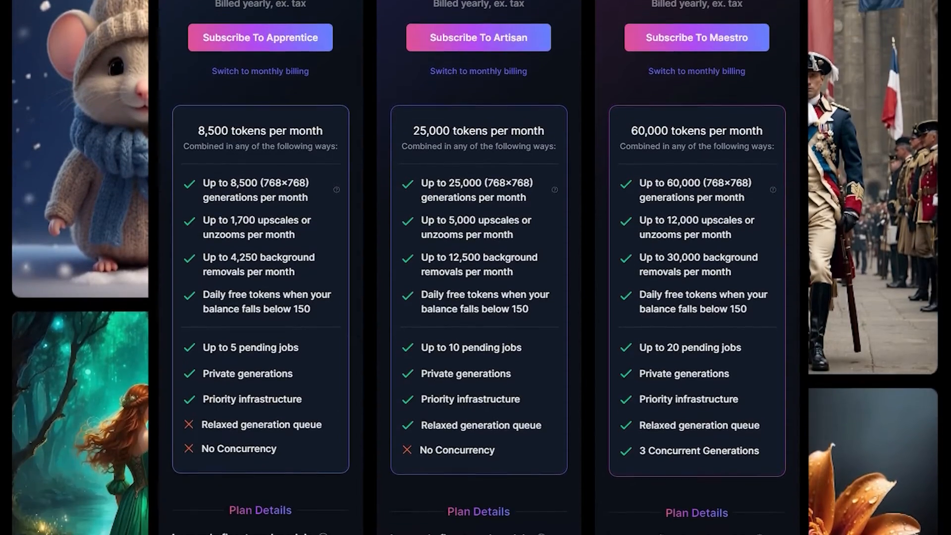
{"action": "scroll", "scroll_direction": "down", "scroll_amount": 3}
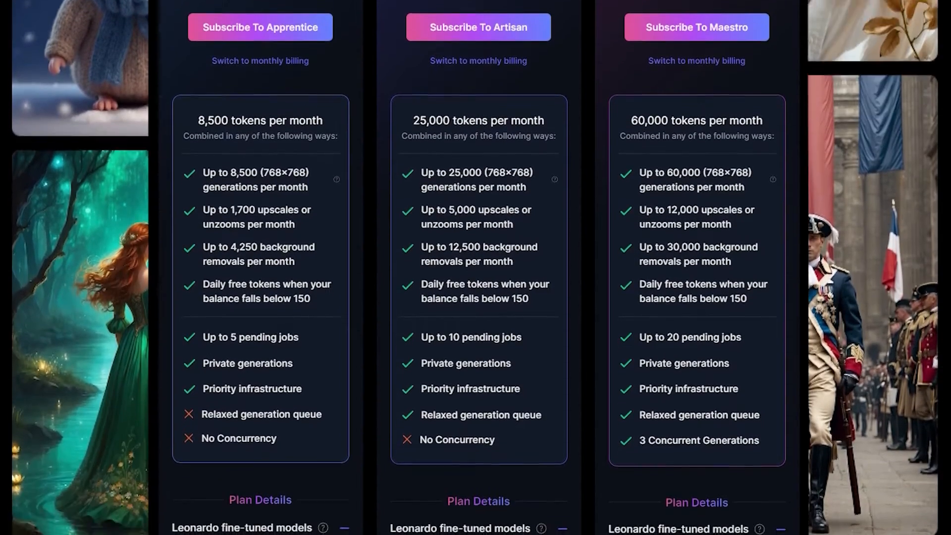
{"action": "scroll", "scroll_direction": "down", "scroll_amount": 3}
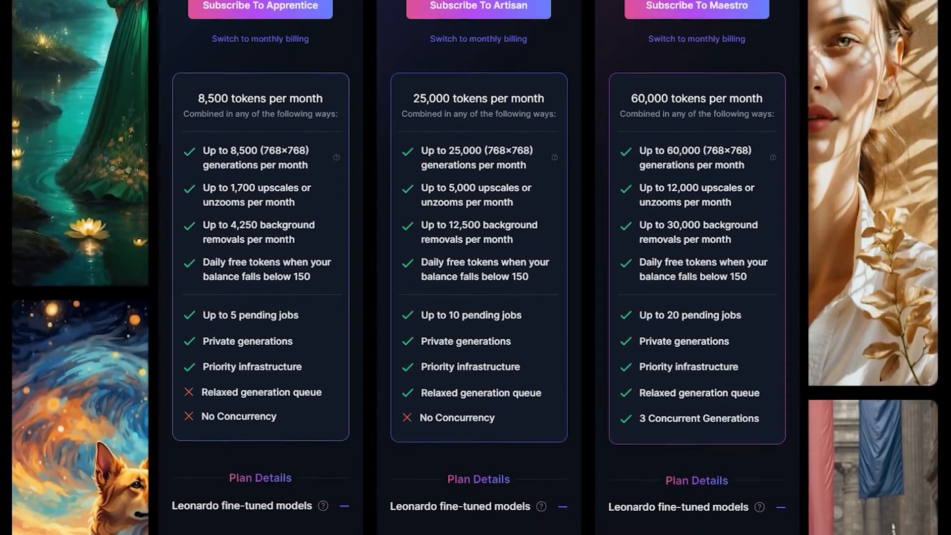
{"action": "scroll", "scroll_direction": "down", "scroll_amount": 3}
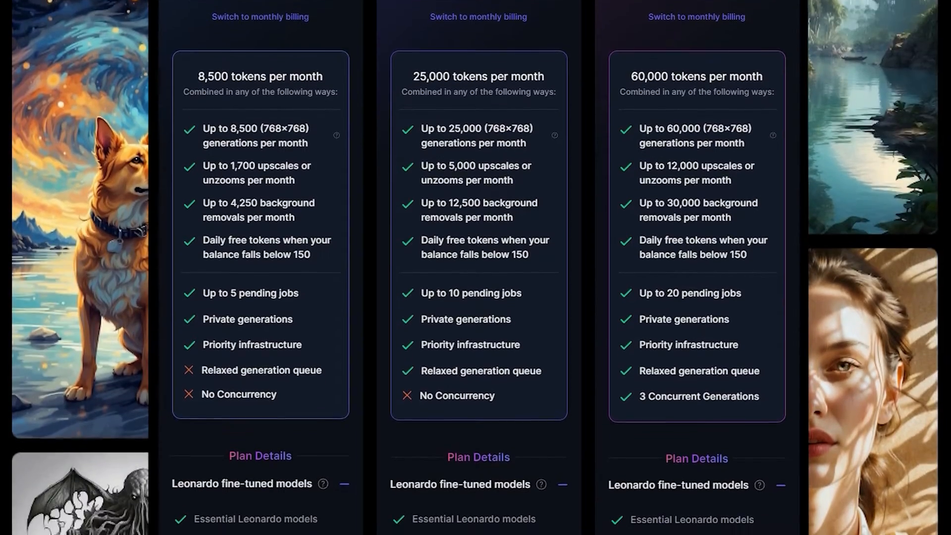
Scroll to Plan Details showing pending jobs, concurrency and model-training limits
{"action": "scroll", "scroll_direction": "down", "scroll_amount": 3}
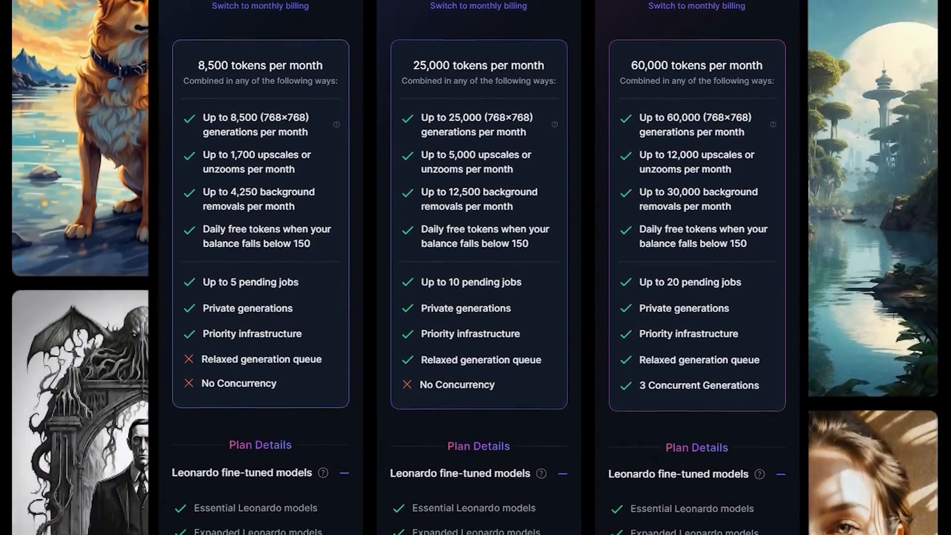
{"action": "scroll", "scroll_direction": "down", "scroll_amount": 3}
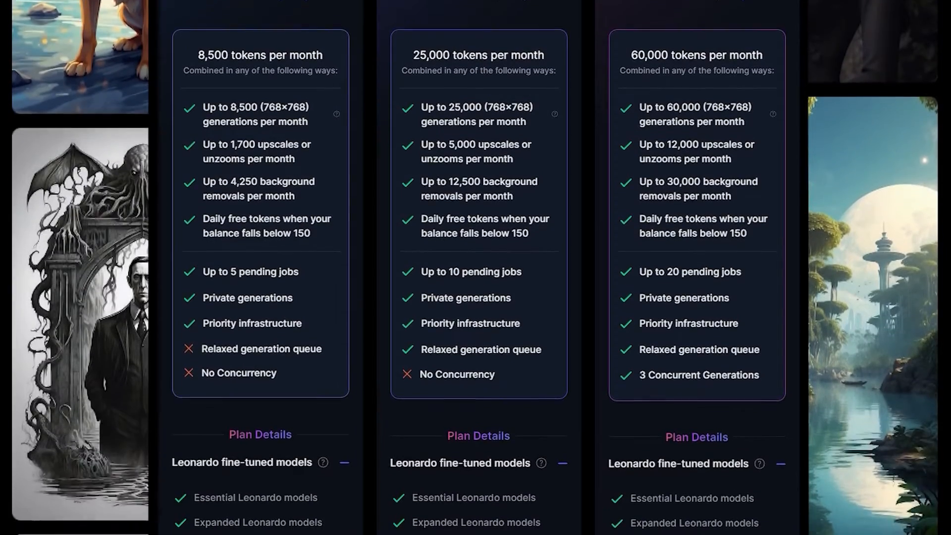
{"action": "scroll", "scroll_direction": "down", "scroll_amount": 3}
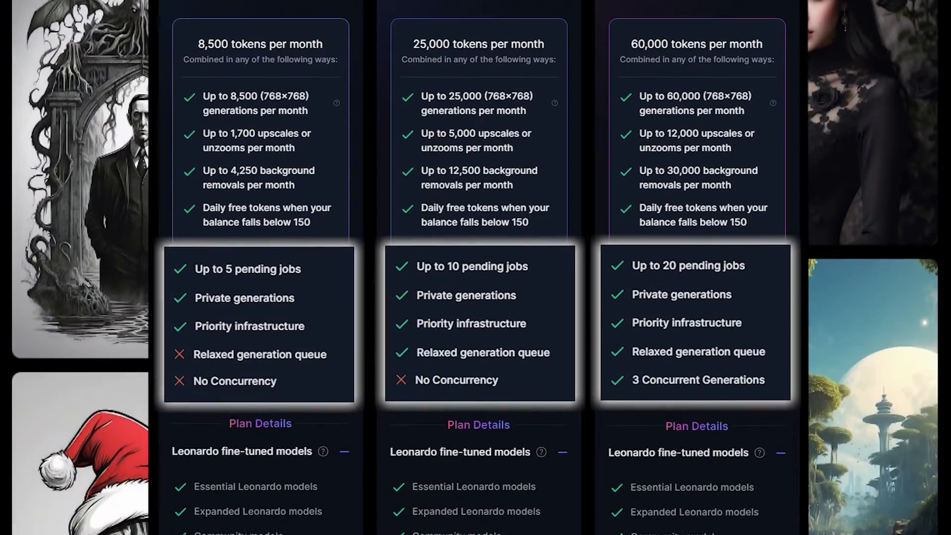
{"action": "scroll", "scroll_direction": "down", "scroll_amount": 3}
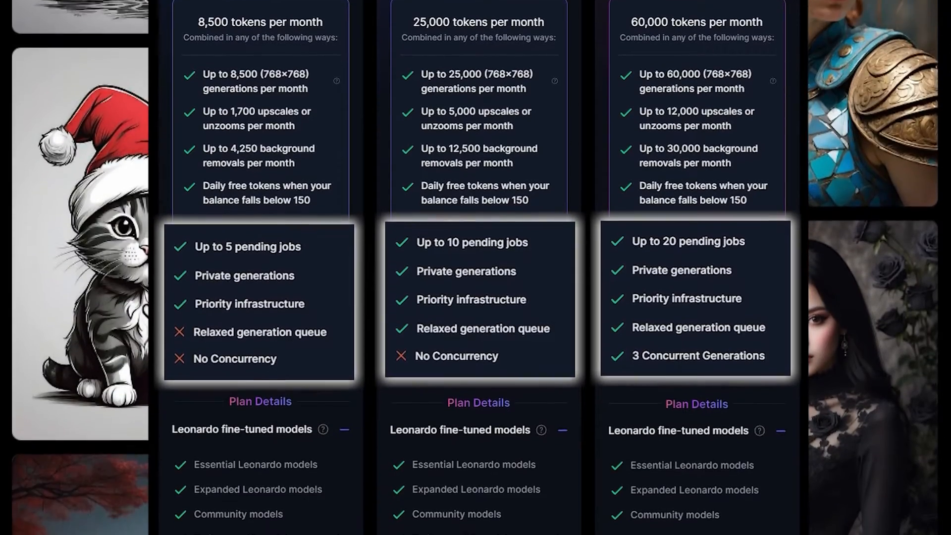
{"action": "scroll", "scroll_direction": "down", "scroll_amount": 3}
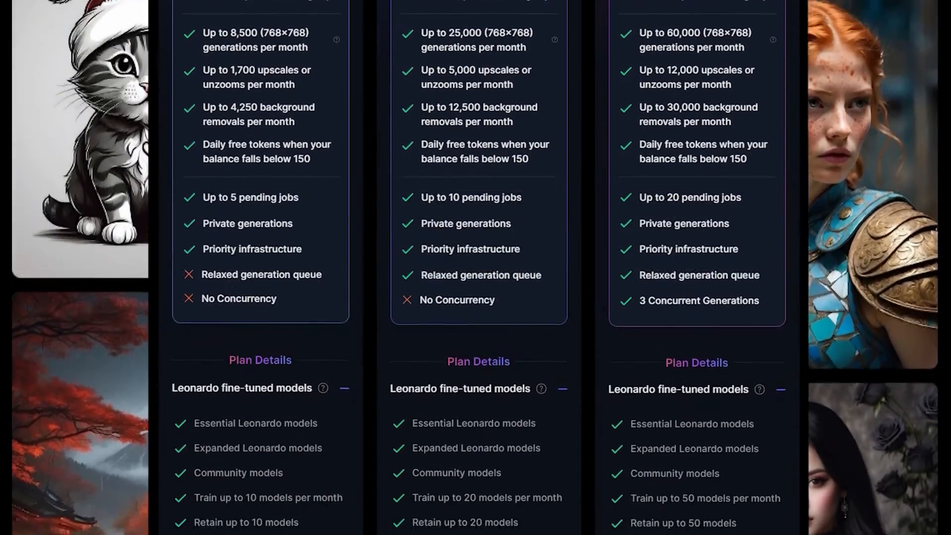
{"action": "scroll", "scroll_direction": "down", "scroll_amount": 3}
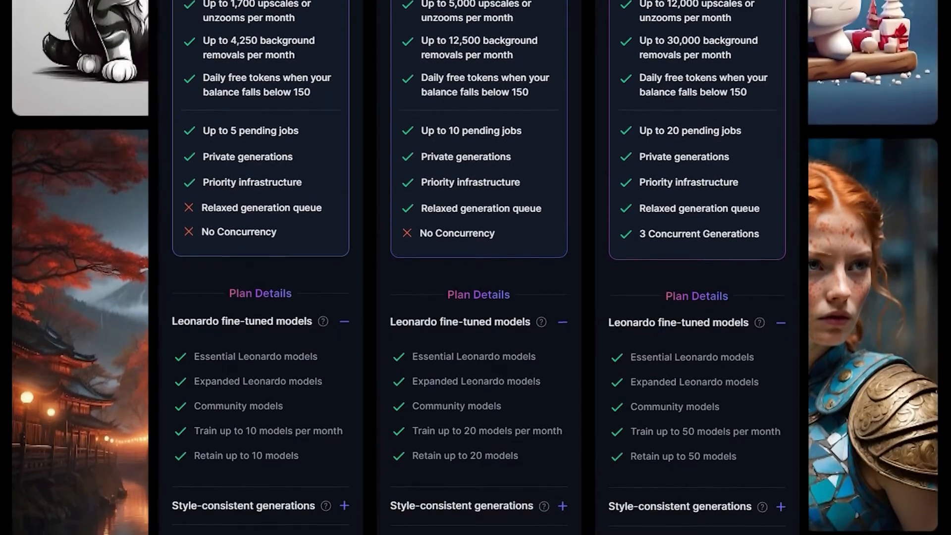
{"action": "scroll", "scroll_direction": "down", "scroll_amount": 3}
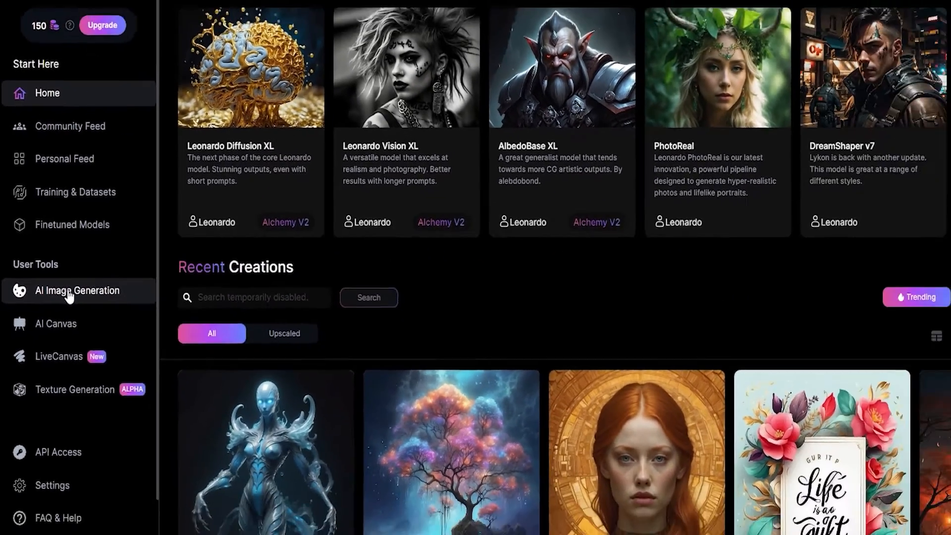
Generate four images from the futuristic cityscape-and-nature landscape prompt
{"action": "left_click", "coordinate": [77, 290]}
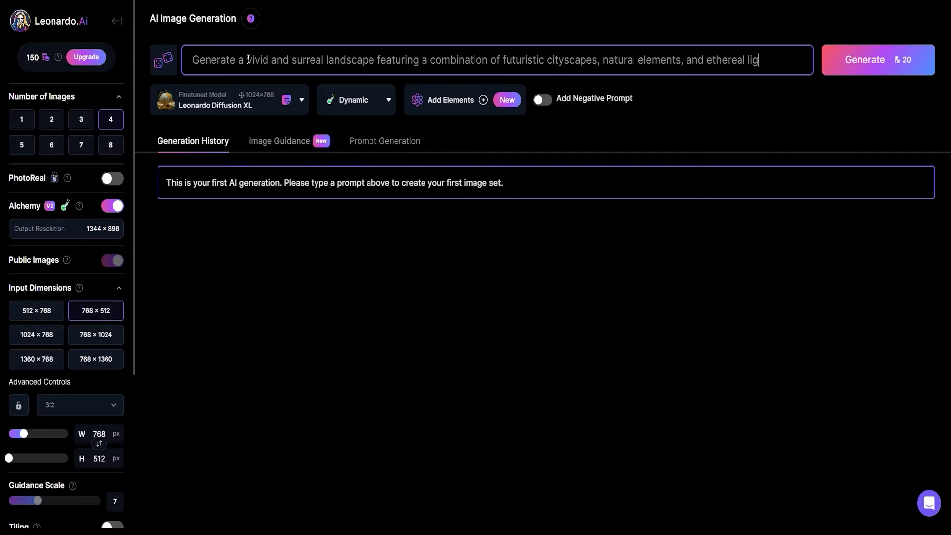
{"action": "left_click", "coordinate": [877, 59]}
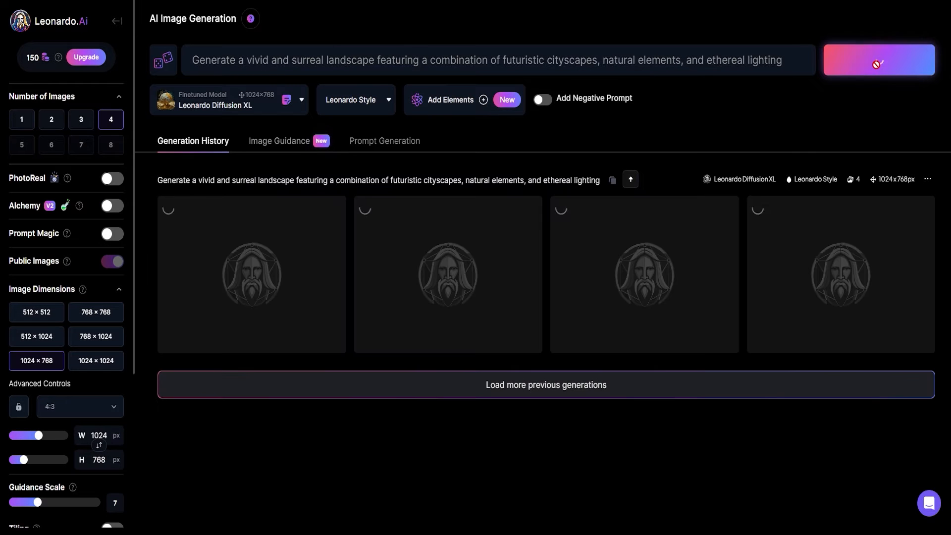
{"action": "left_click", "coordinate": [878, 60]}
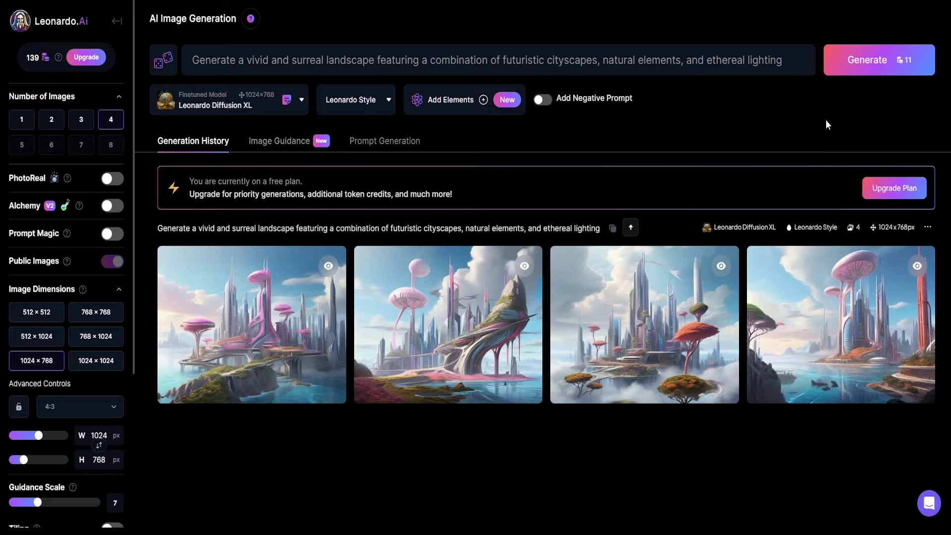
{"action": "mouse_move", "coordinate": [379, 264]}
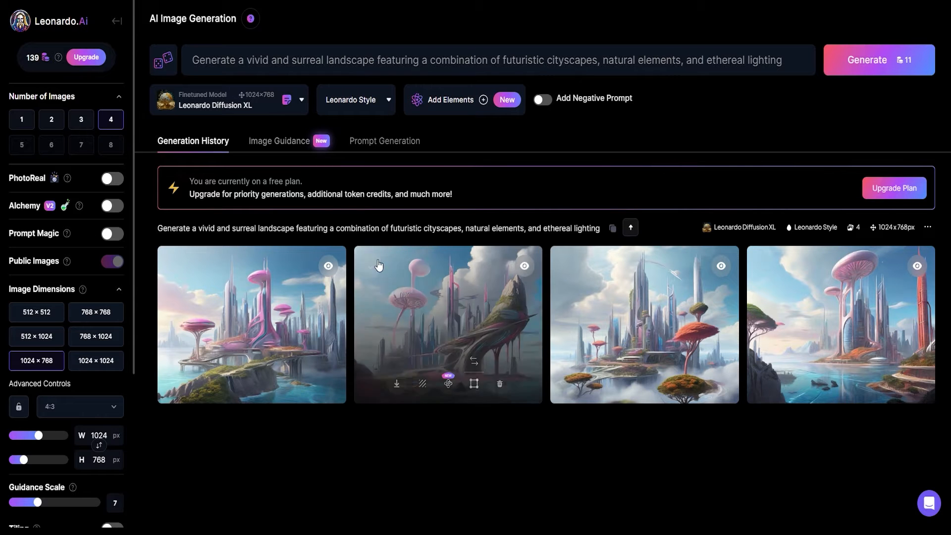
{"action": "left_click", "coordinate": [251, 324]}
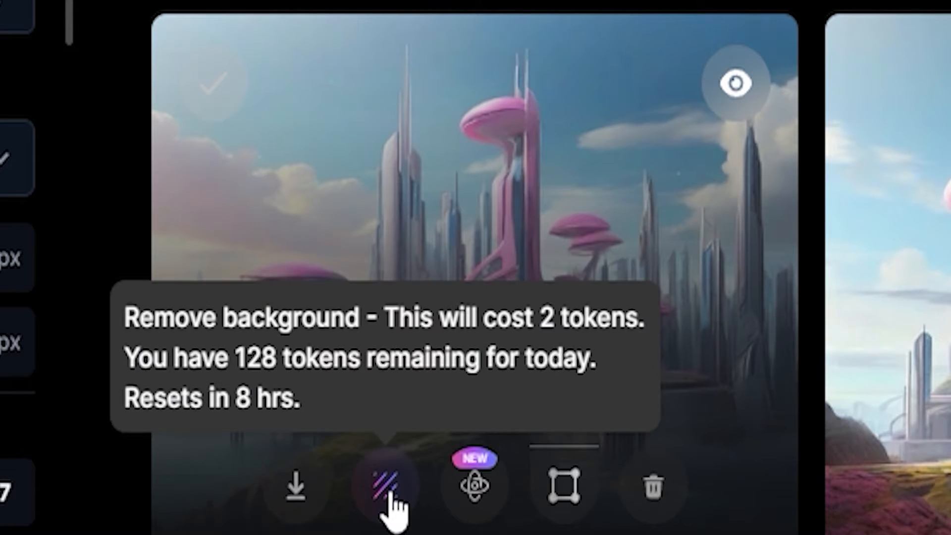
{"action": "mouse_move", "coordinate": [476, 485]}
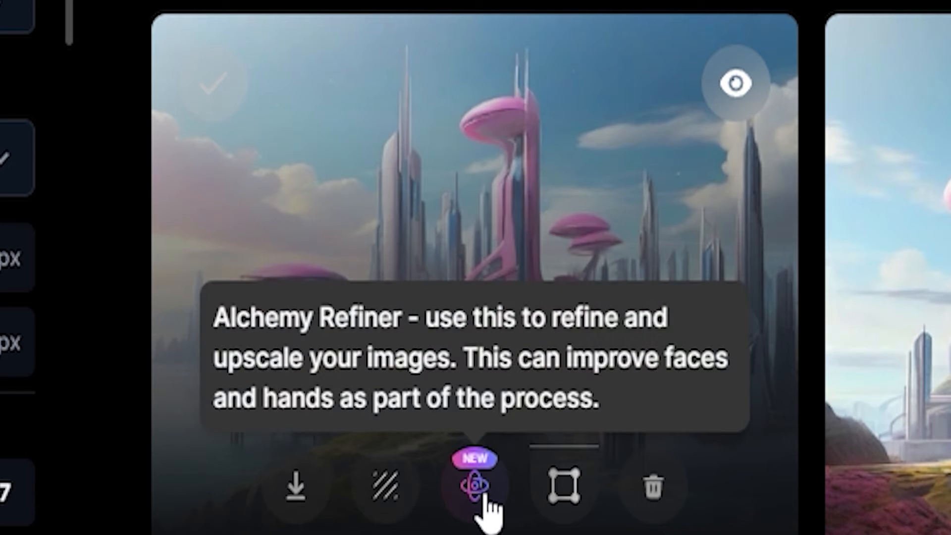
{"action": "mouse_move", "coordinate": [562, 485]}
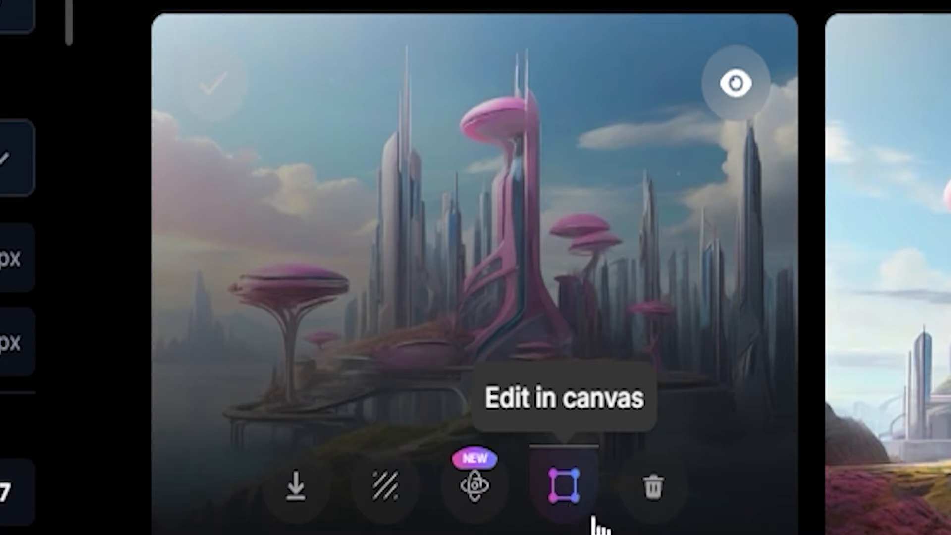
{"action": "mouse_move", "coordinate": [651, 485]}
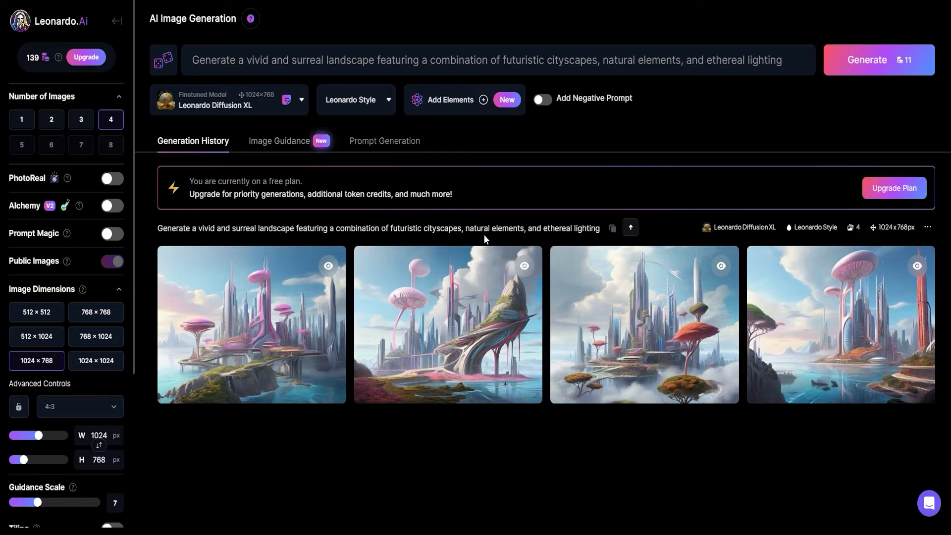
{"action": "mouse_move", "coordinate": [73, 25]}
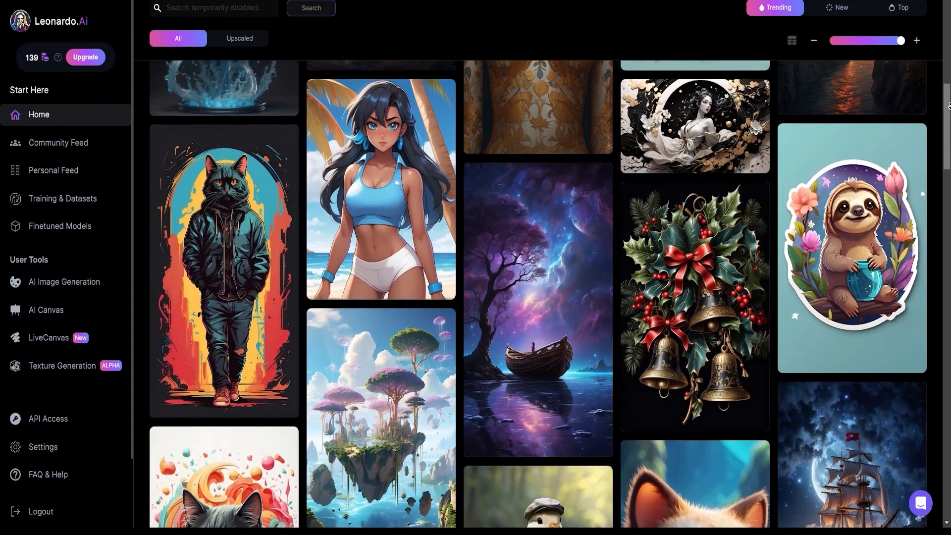
Remix a community floating-world image and generate from its prompt
{"action": "scroll", "scroll_direction": "down", "scroll_amount": 3}
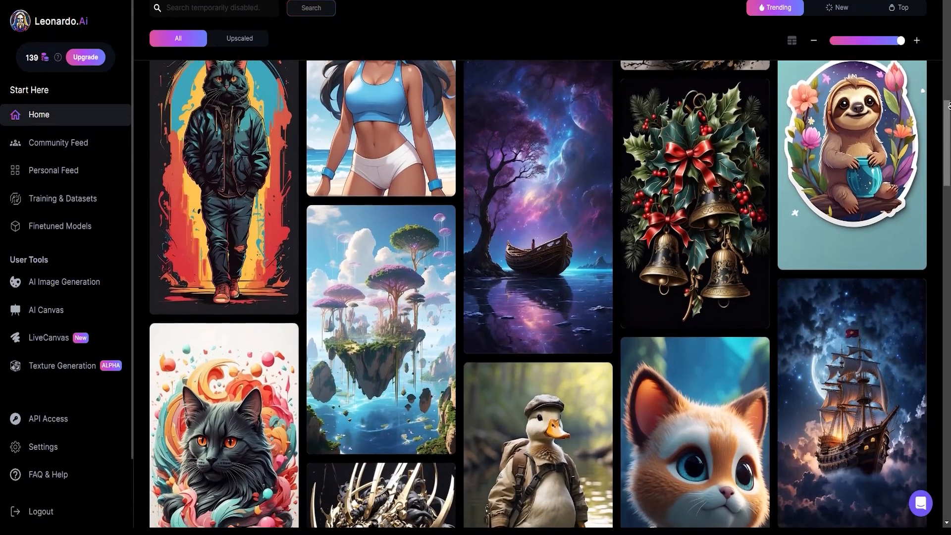
{"action": "left_click", "coordinate": [380, 327]}
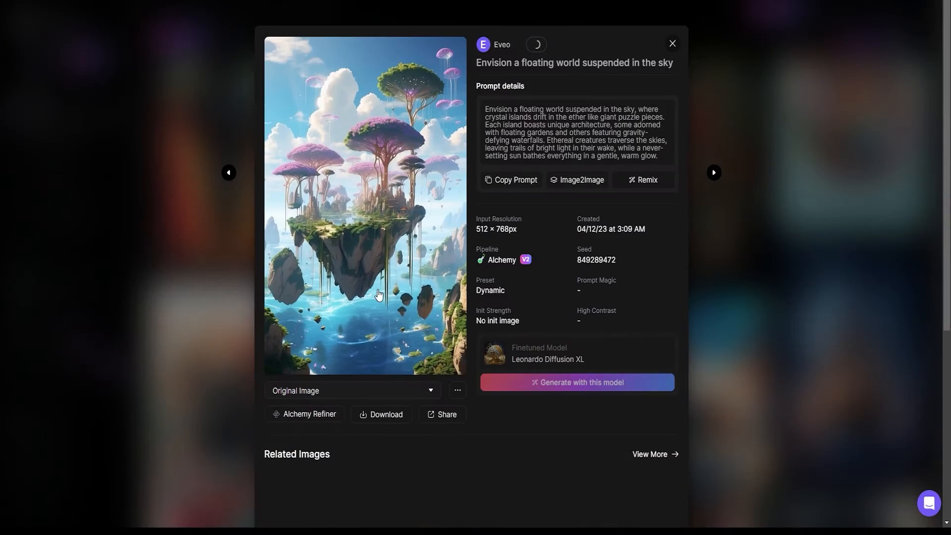
{"action": "left_click", "coordinate": [511, 179]}
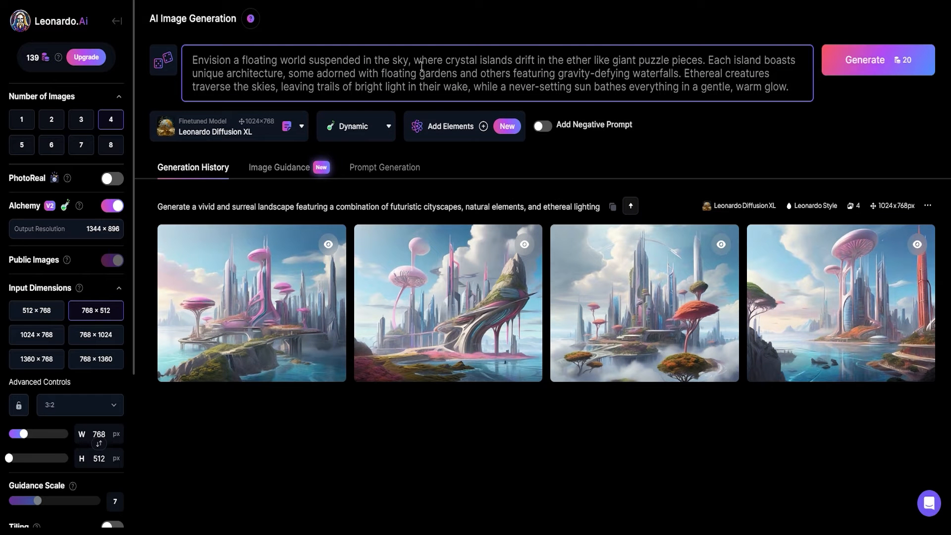
{"action": "left_click", "coordinate": [870, 59]}
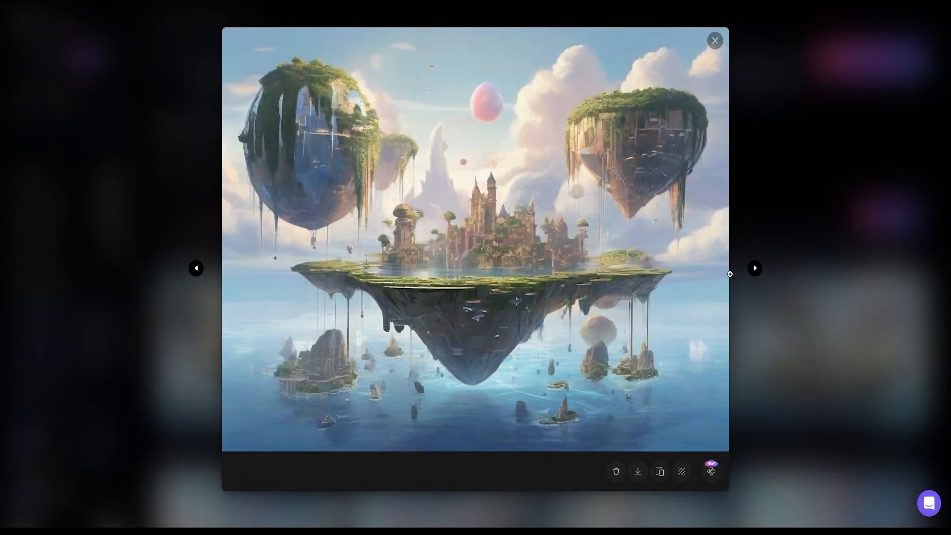
Browse through the generated floating-island images
{"action": "left_click", "coordinate": [754, 268]}
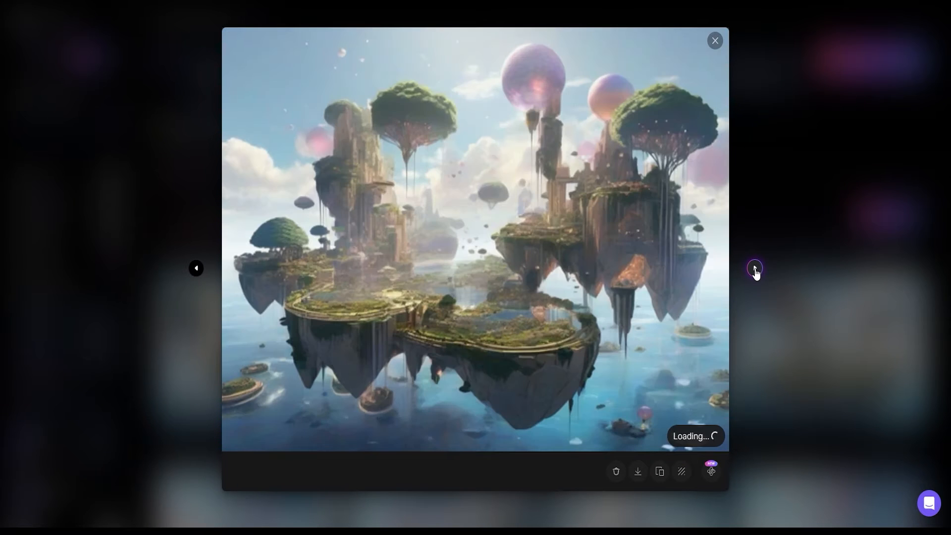
{"action": "left_click", "coordinate": [714, 40]}
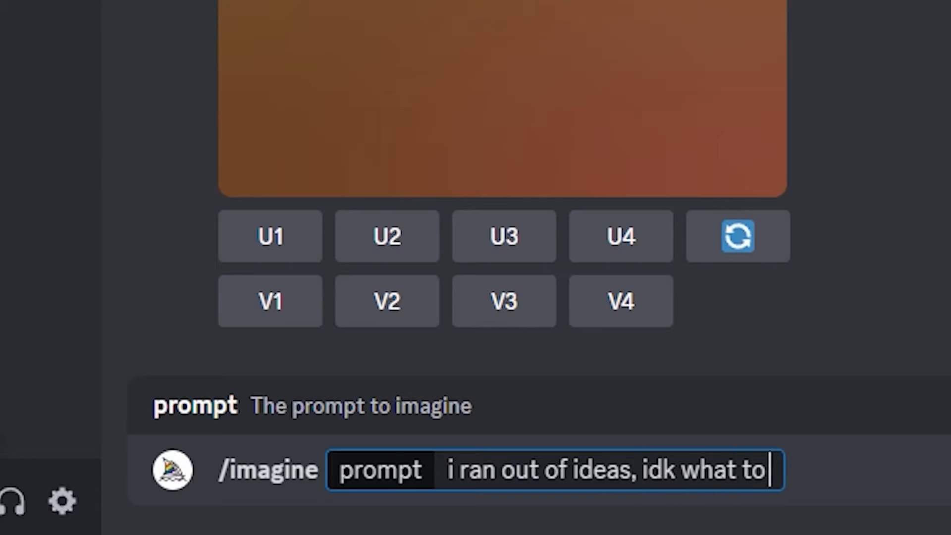
Type a Midjourney /imagine prompt saying you've run out of ideas
{"action": "type", "text": "type in prompt"}
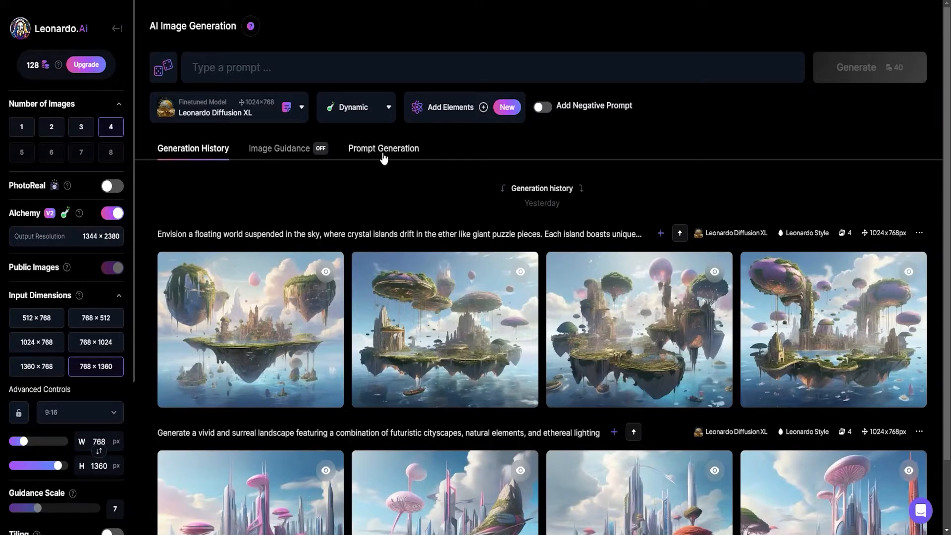
Ideate six lion-on-savanna prompt ideas from 'Twin Lions, Africa' in Prompt Generation
{"action": "left_click", "coordinate": [384, 148]}
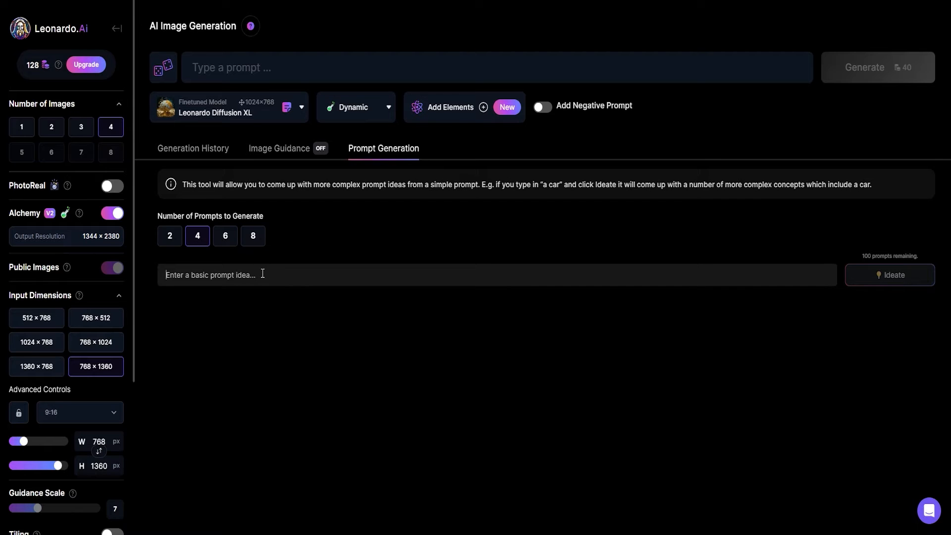
{"action": "type", "text": "Twin"}
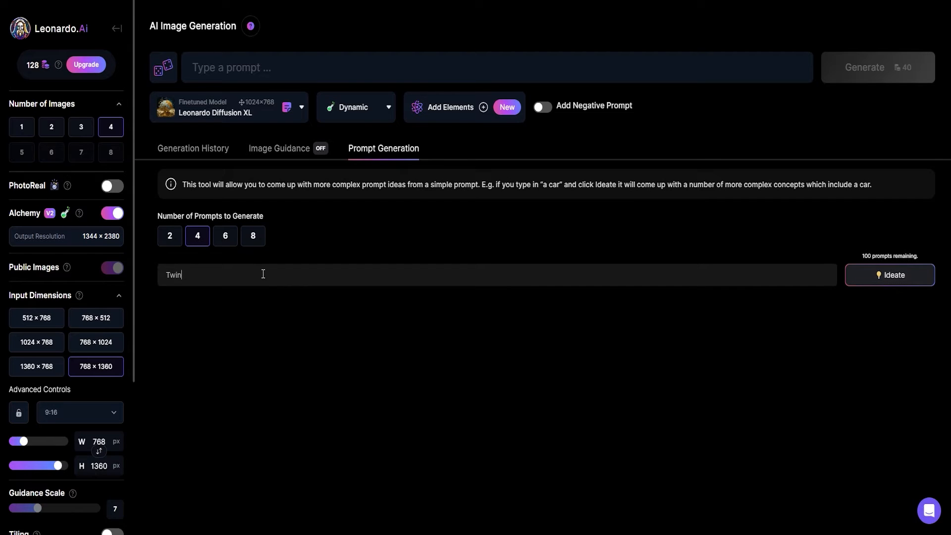
{"action": "type", "text": "Lions, A"}
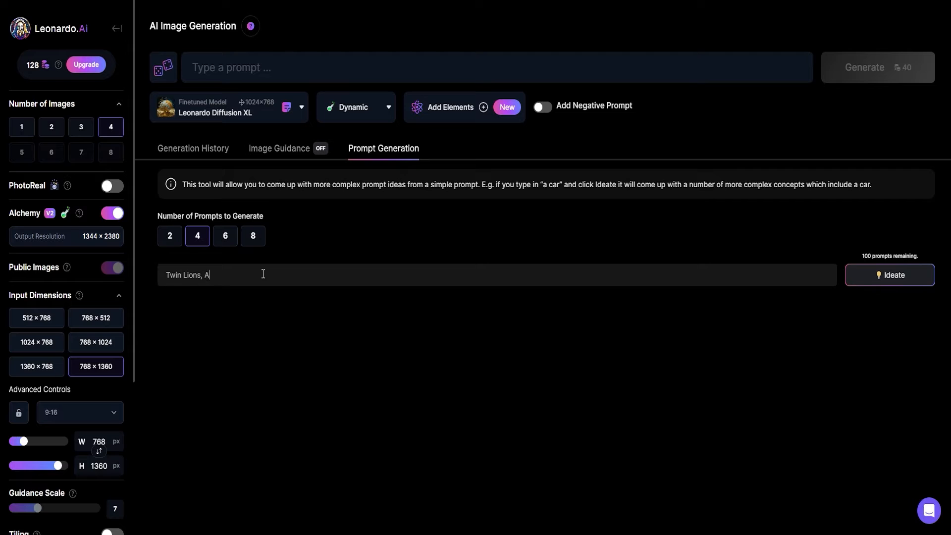
{"action": "type", "text": "frica"}
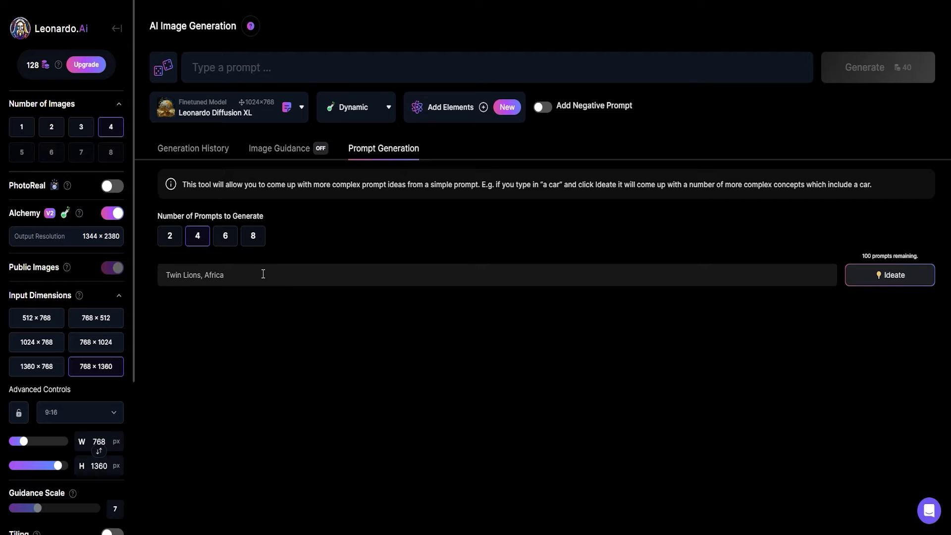
{"action": "left_click", "coordinate": [889, 275]}
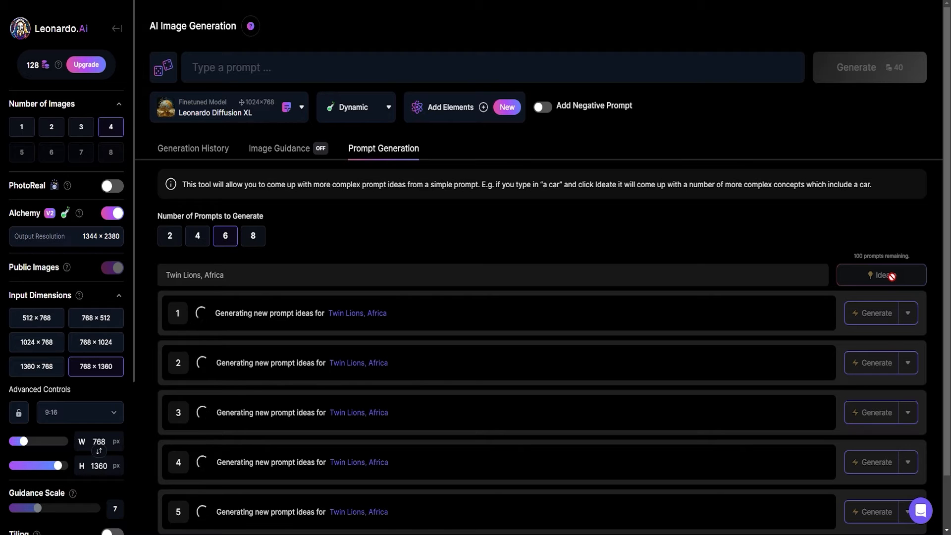
{"action": "scroll", "scroll_direction": "down", "scroll_amount": 3}
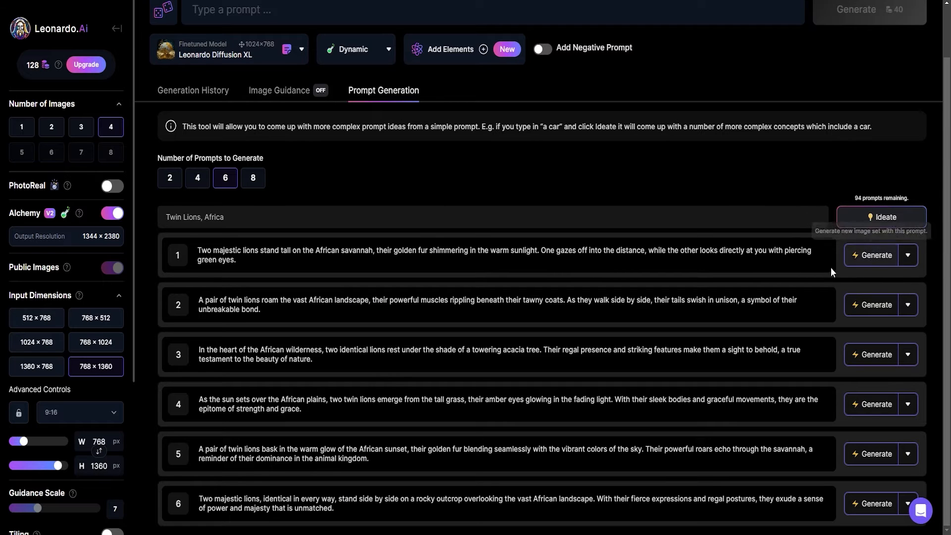
{"action": "mouse_move", "coordinate": [390, 264]}
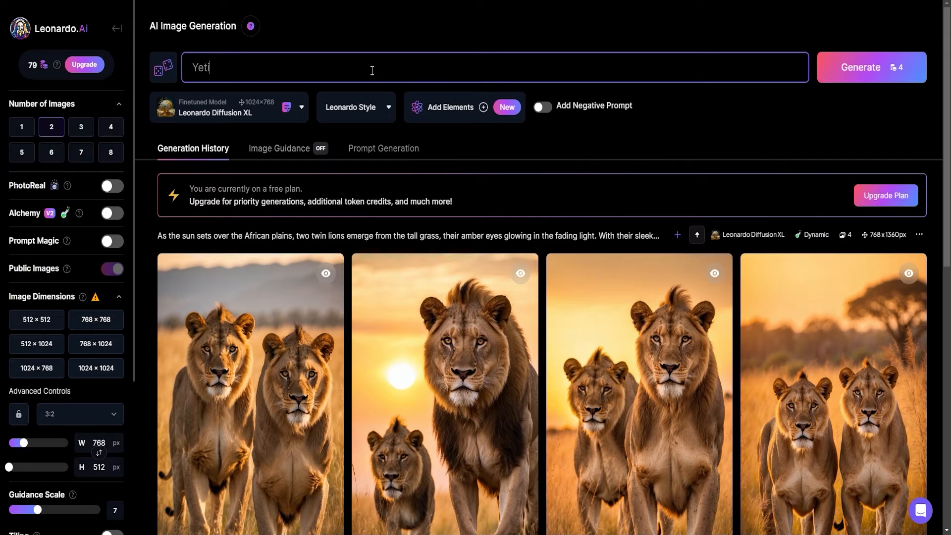
Generate Yeti-under-a-big-cave images with a 'snow, white, snow rocks' negative prompt and view both enlarged
{"action": "type", "text": "living under a bi"}
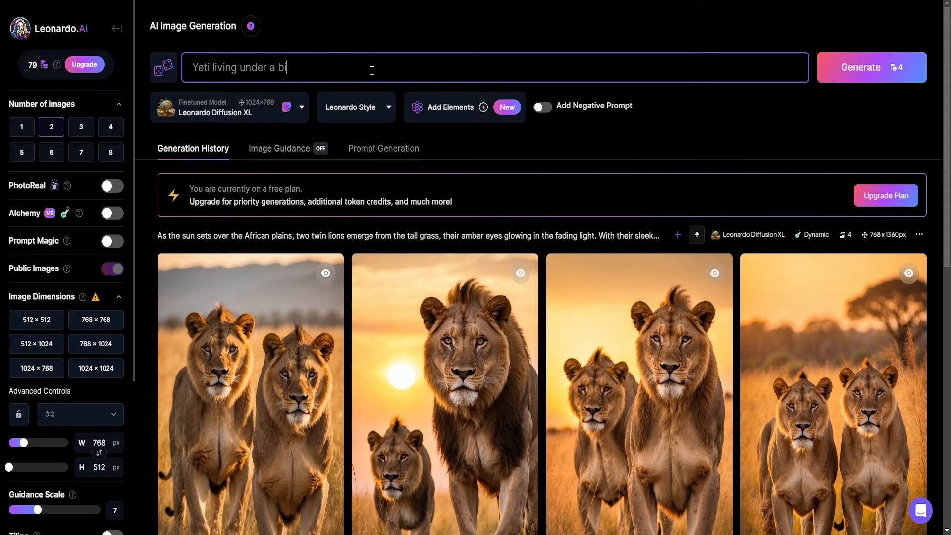
{"action": "left_click", "coordinate": [541, 105]}
{"action": "type", "text": "snowy fie"}
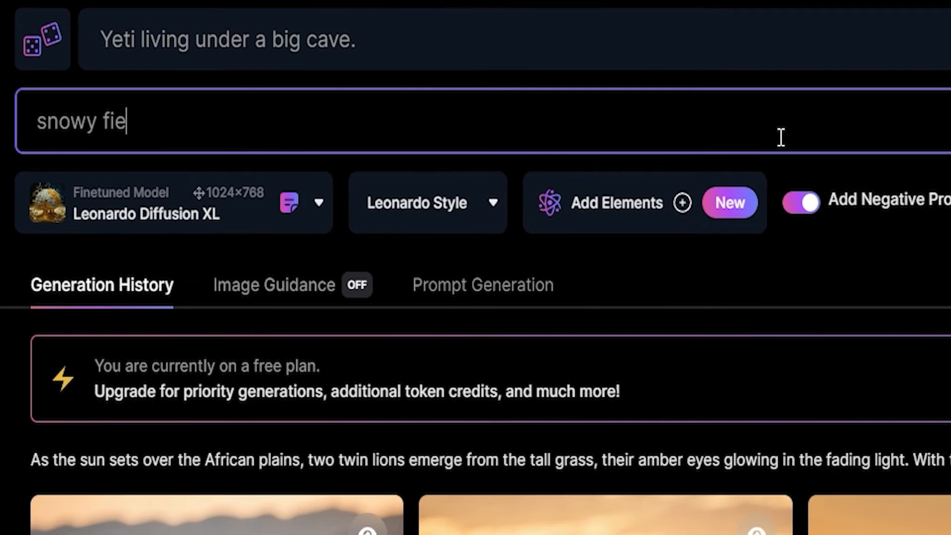
{"action": "type", "text": "lds, snow, white"}
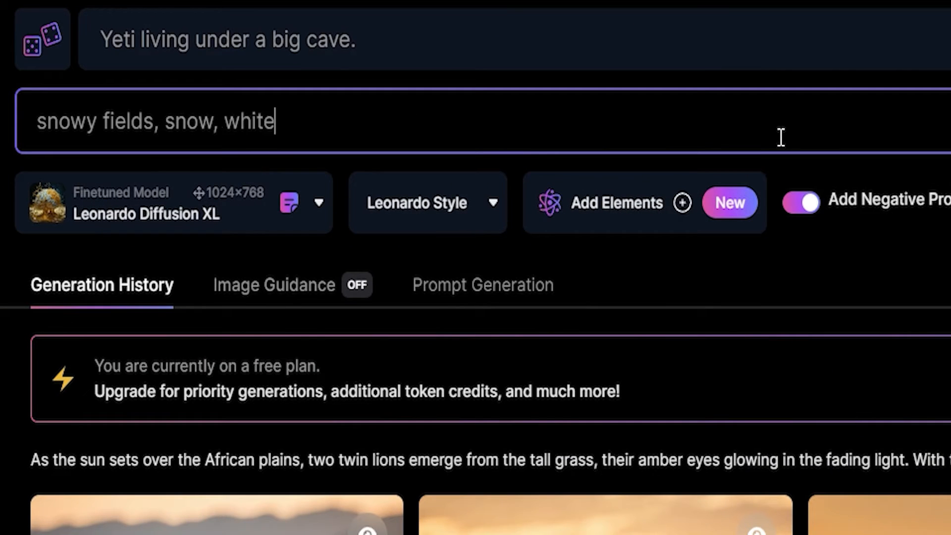
{"action": "type", "text": "snow"}
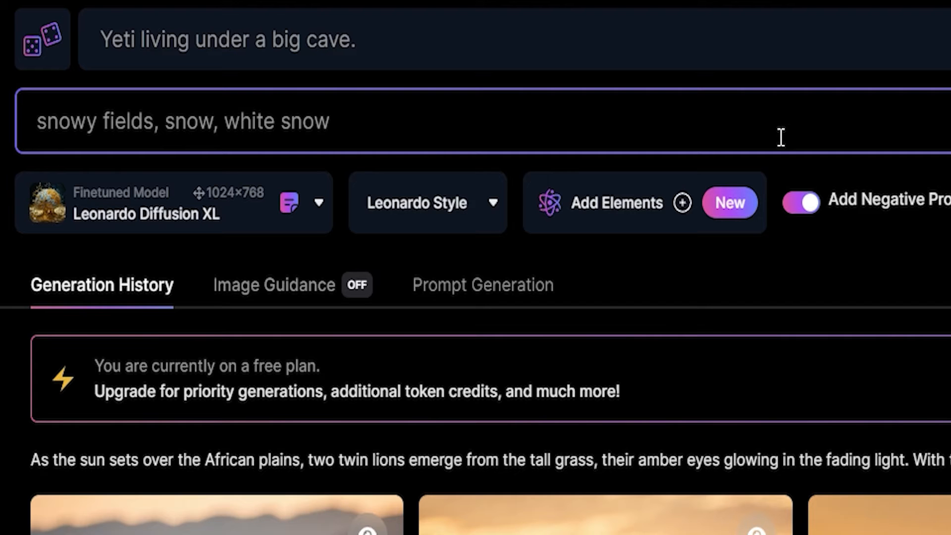
{"action": "type", "text": ", snow rocks,"}
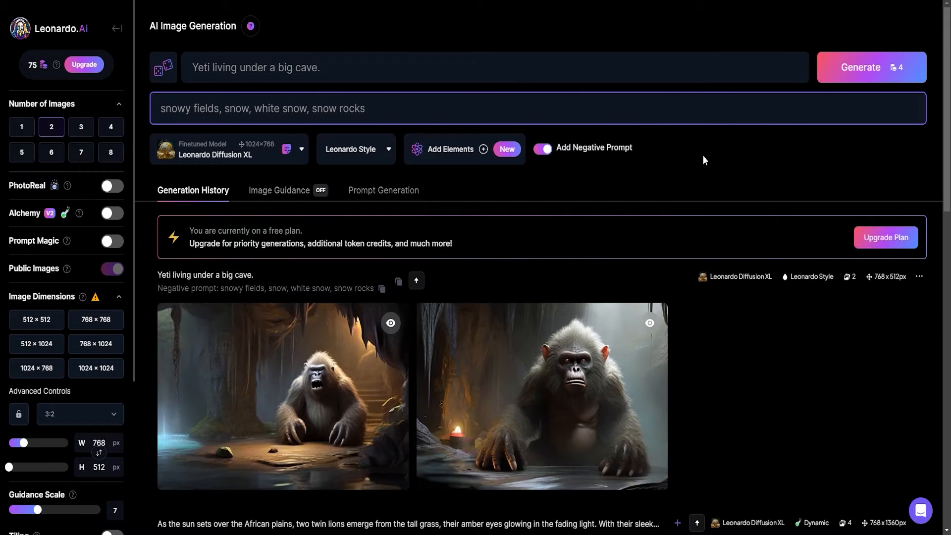
{"action": "mouse_move", "coordinate": [281, 385]}
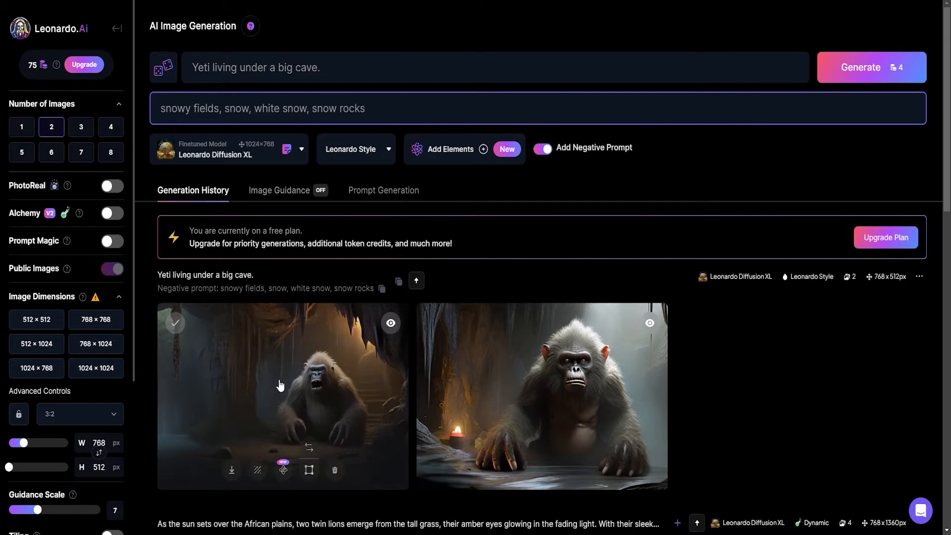
{"action": "left_click", "coordinate": [281, 385]}
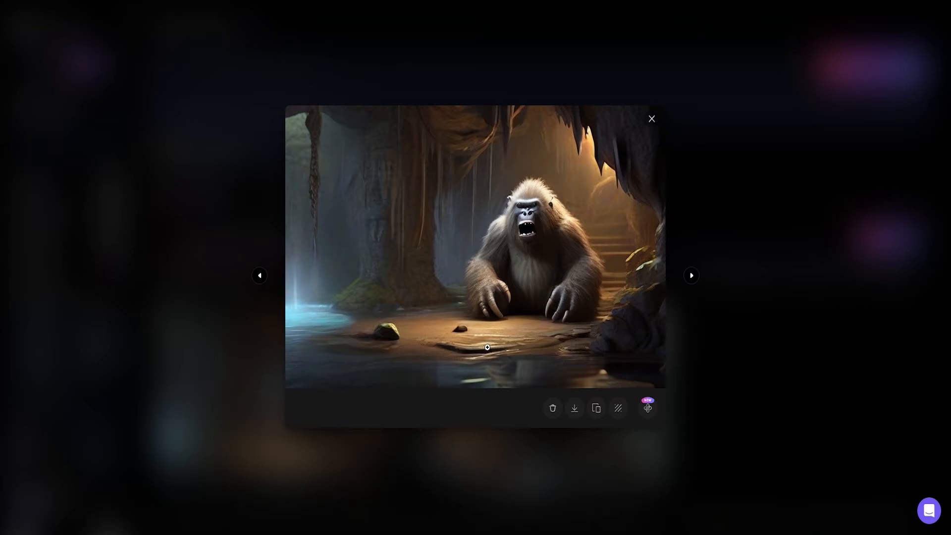
{"action": "left_click", "coordinate": [689, 275]}
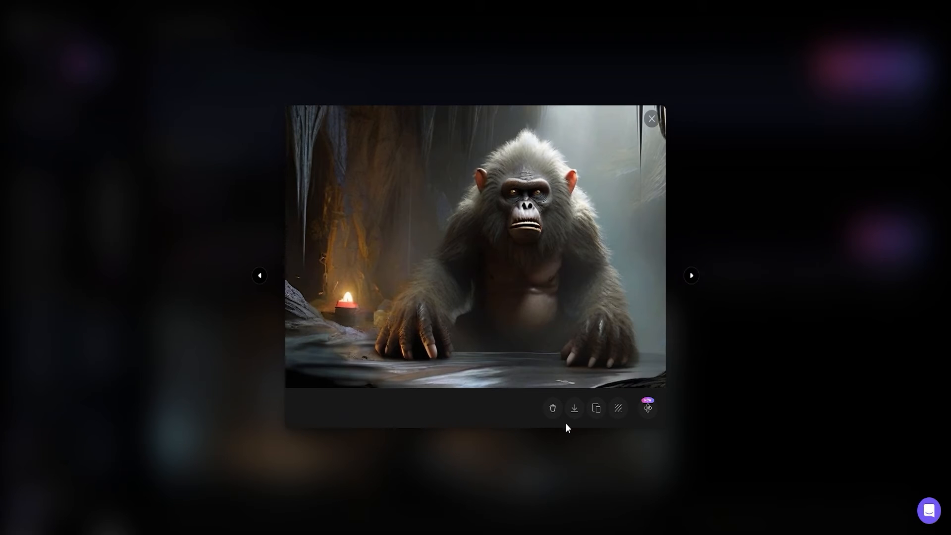
{"action": "mouse_move", "coordinate": [786, 470]}
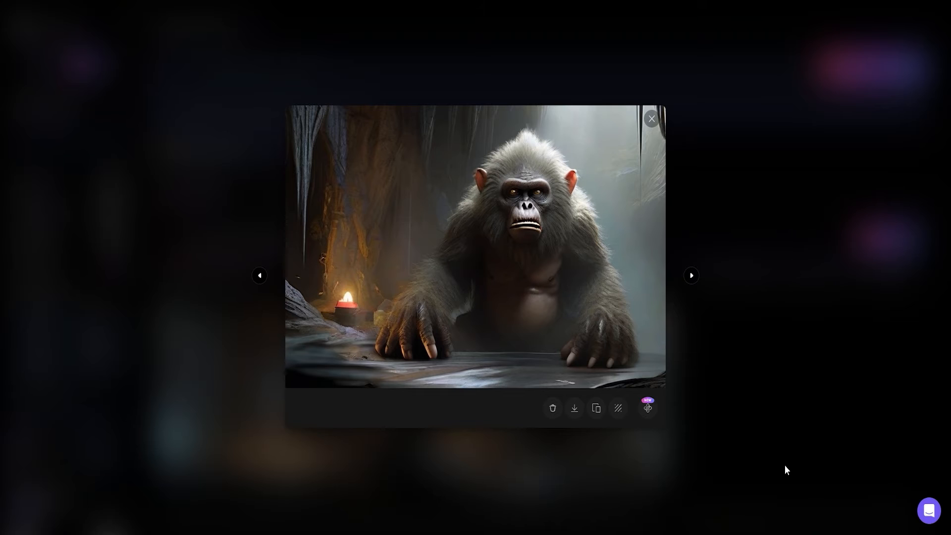
Generate Absolute Reality portraits using the older man's photo as Image to Image guidance
{"action": "left_click", "coordinate": [651, 119]}
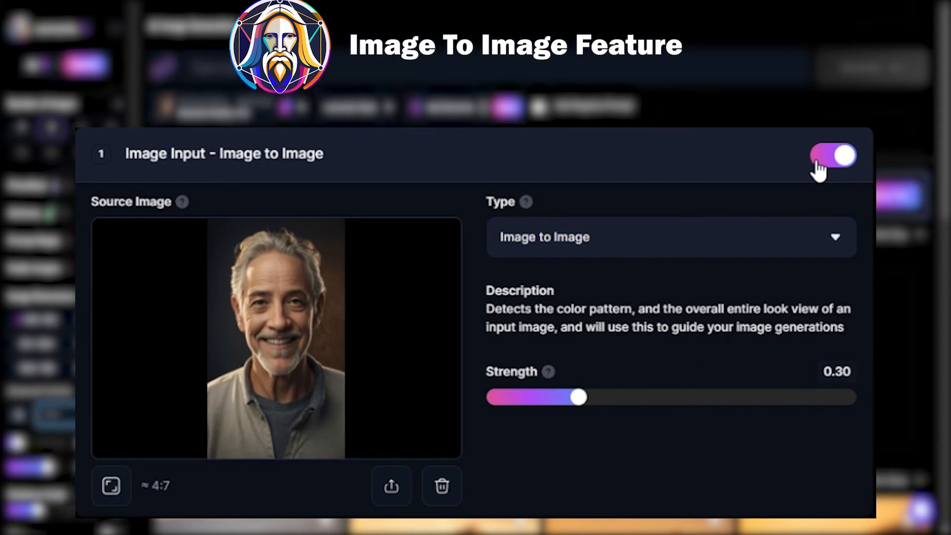
{"action": "left_click", "coordinate": [831, 155]}
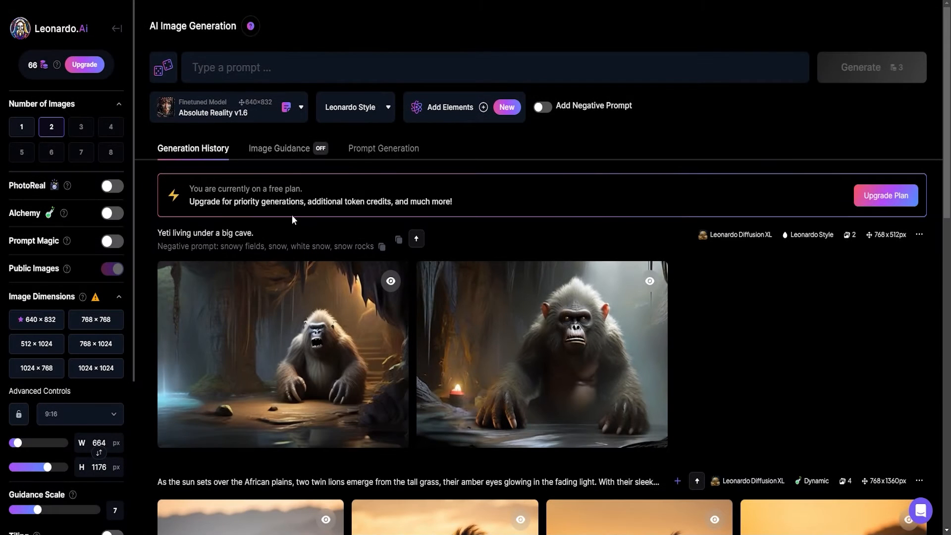
{"action": "left_click", "coordinate": [279, 148]}
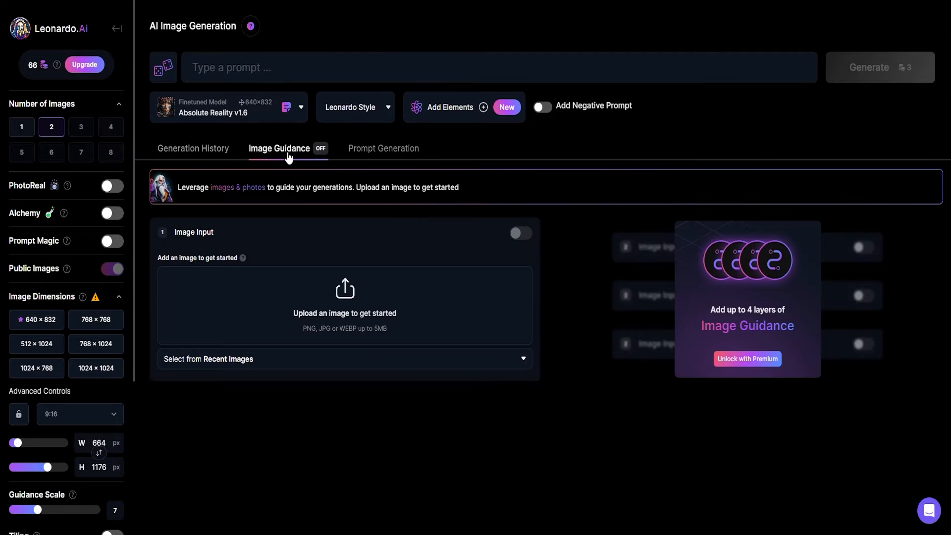
{"action": "mouse_move", "coordinate": [343, 302]}
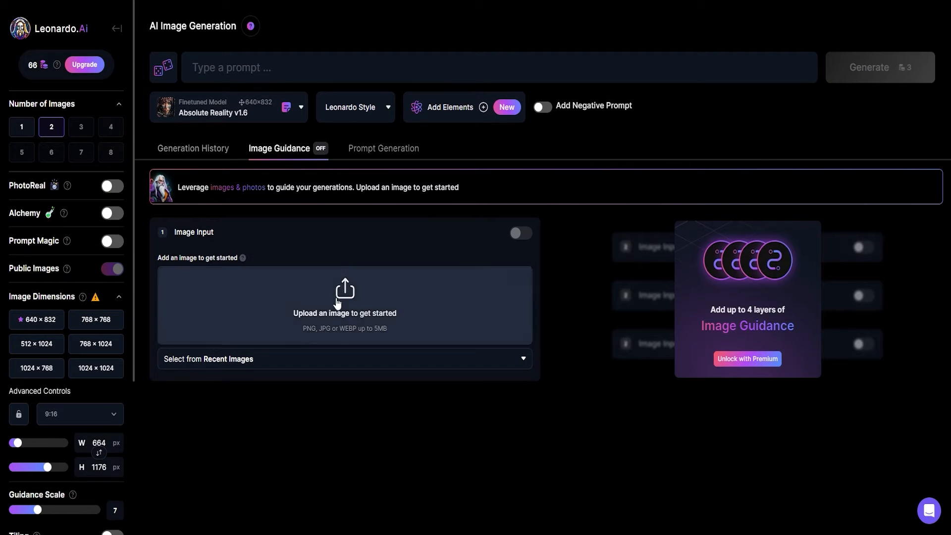
{"action": "mouse_move", "coordinate": [345, 308]}
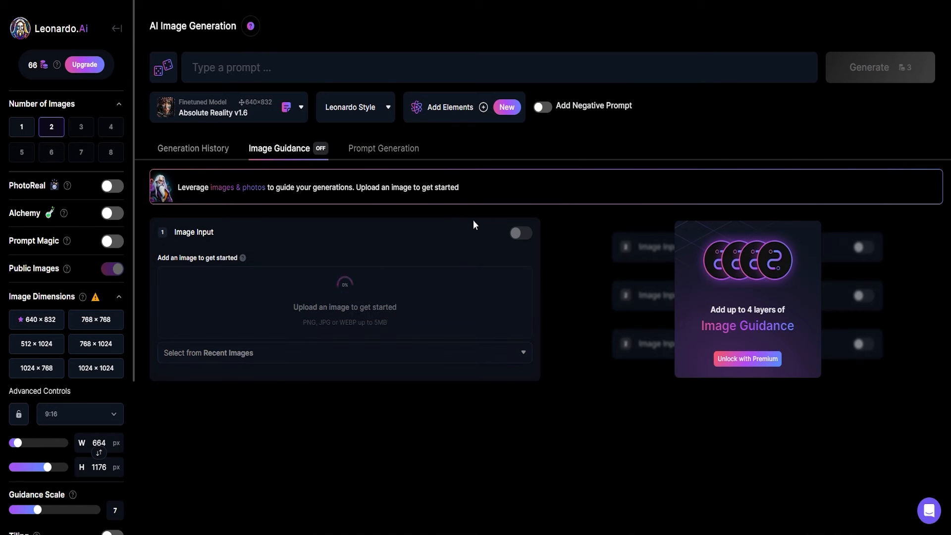
{"action": "mouse_move", "coordinate": [519, 233]}
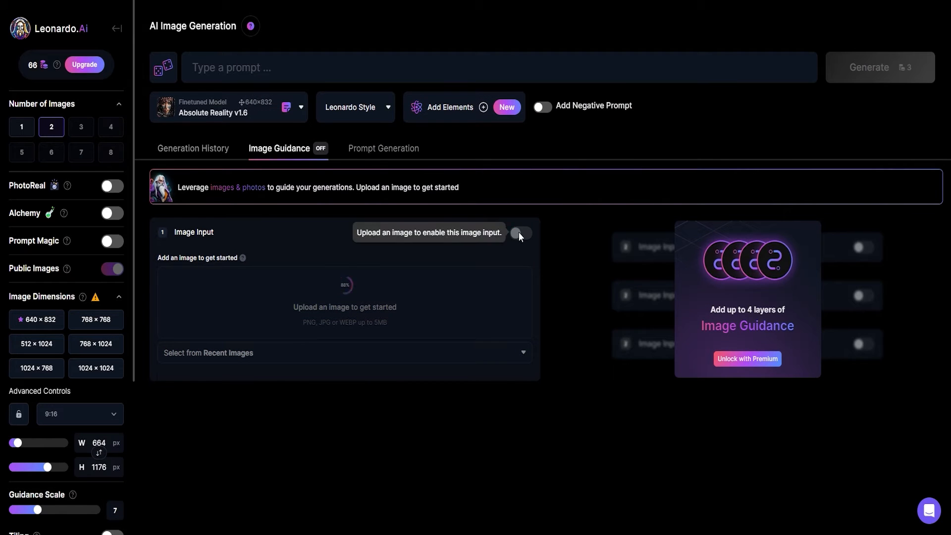
{"action": "left_click", "coordinate": [519, 233]}
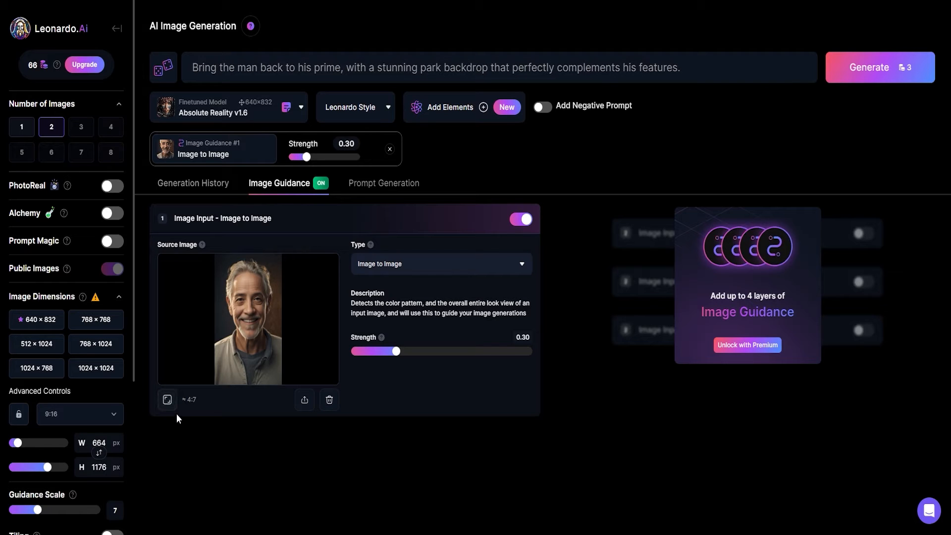
{"action": "left_click", "coordinate": [878, 67]}
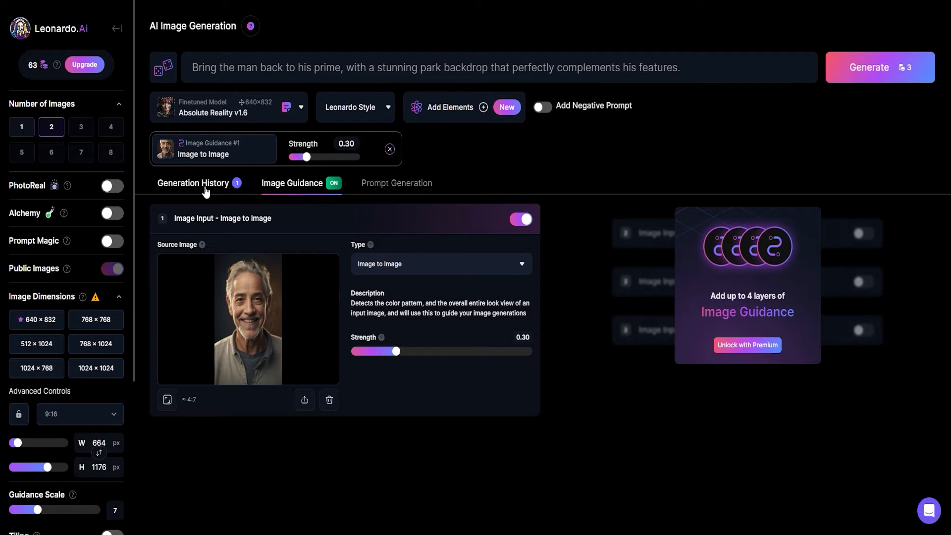
Regenerate the portraits at guidance strength 0.70, then lower the strength again
{"action": "left_click", "coordinate": [193, 183]}
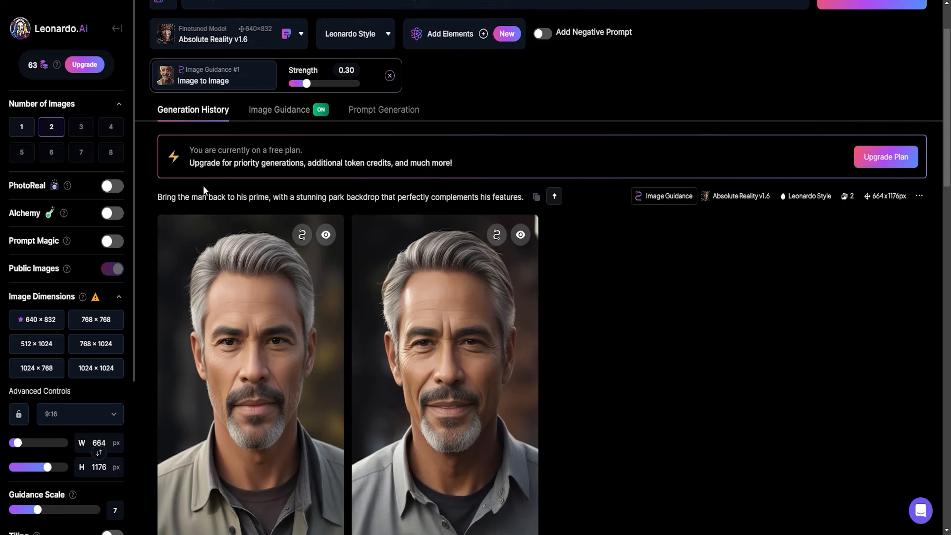
{"action": "scroll", "scroll_direction": "down", "scroll_amount": 3}
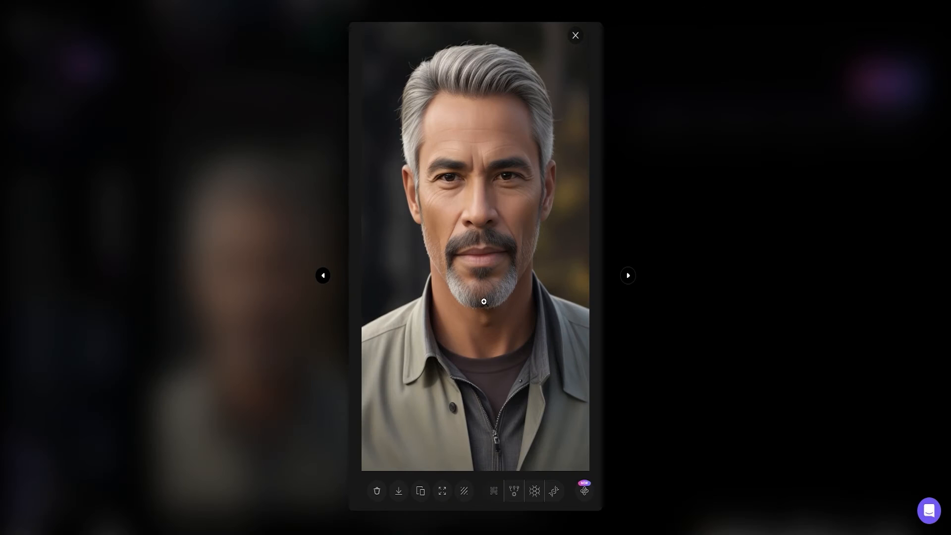
{"action": "left_click", "coordinate": [574, 35]}
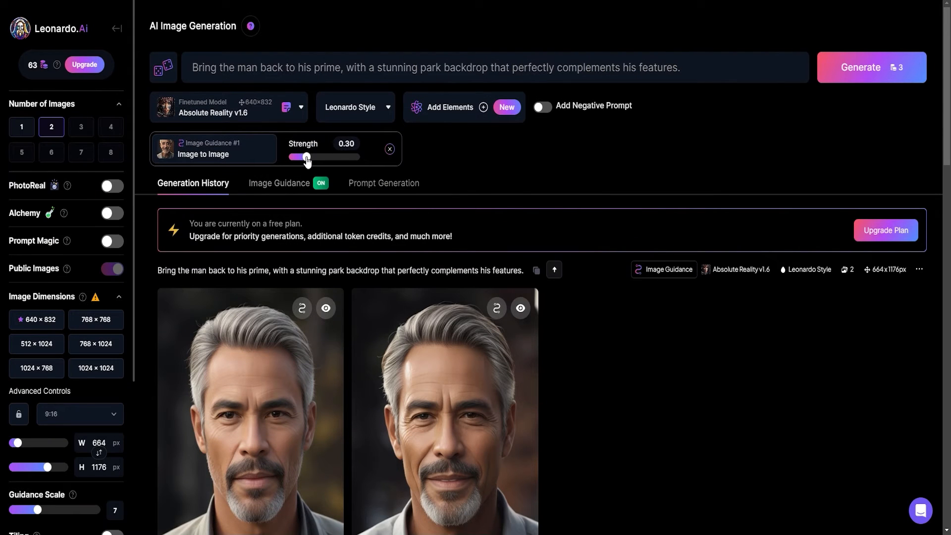
{"action": "left_click_drag", "start_coordinate": [306, 157], "coordinate": [331, 157]}
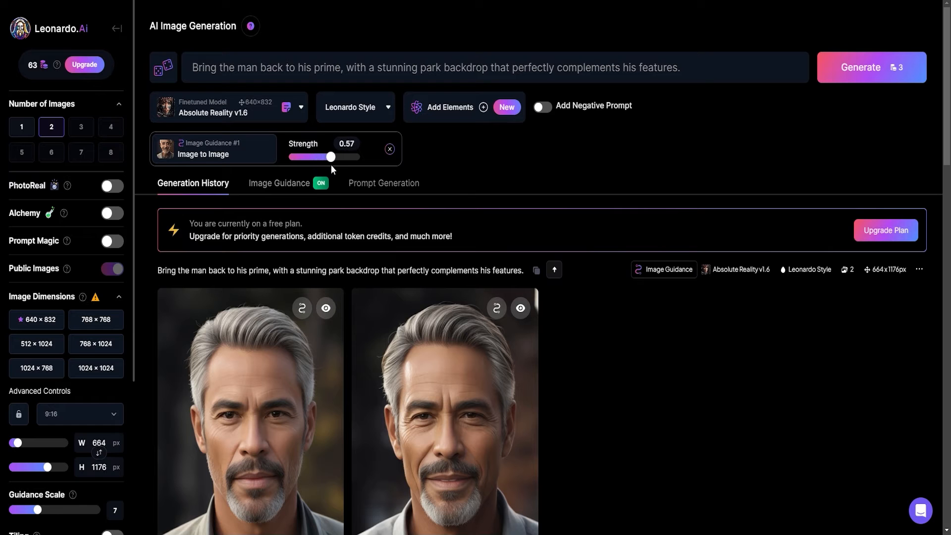
{"action": "left_click", "coordinate": [871, 68]}
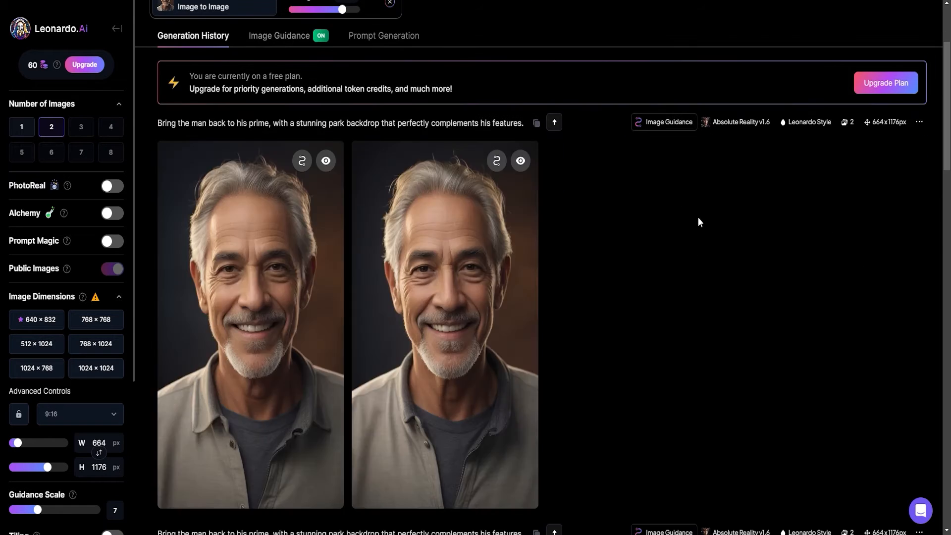
{"action": "mouse_move", "coordinate": [641, 237]}
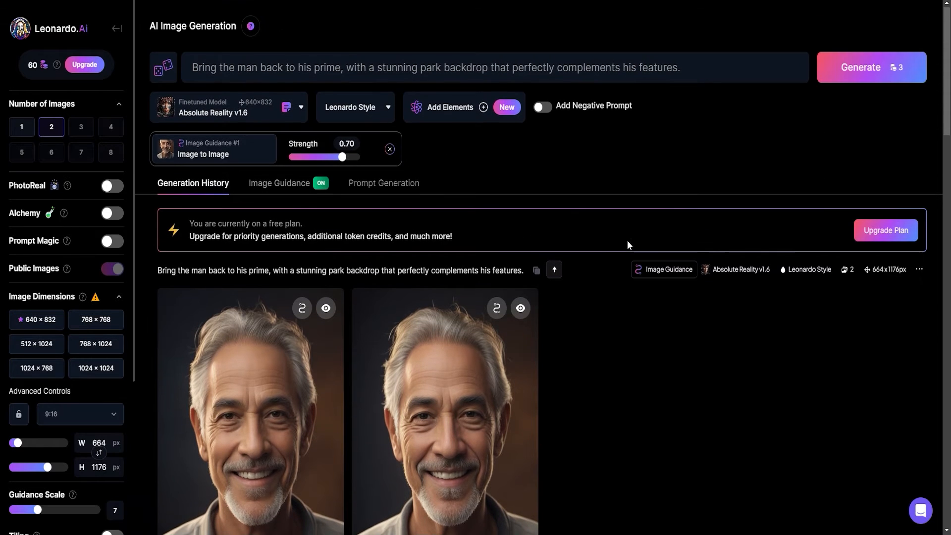
{"action": "mouse_move", "coordinate": [450, 231]}
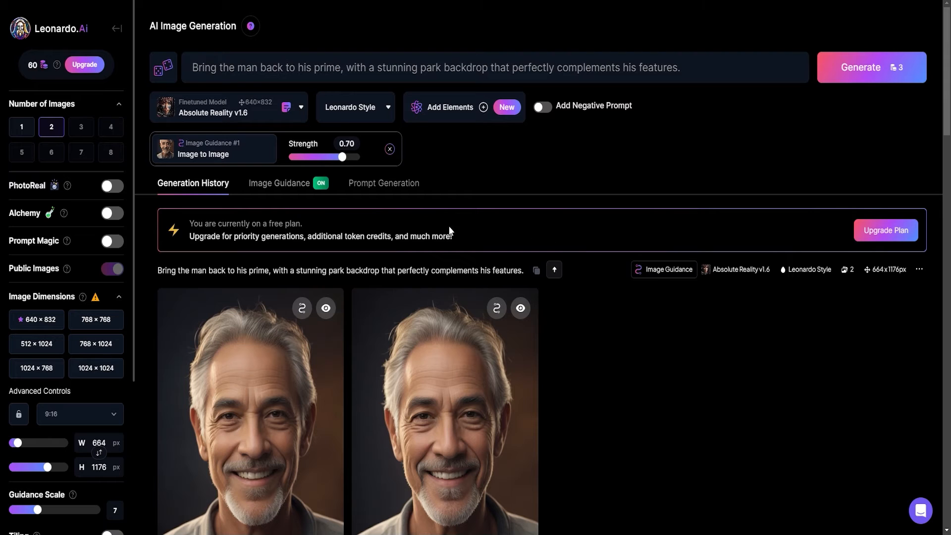
{"action": "mouse_move", "coordinate": [442, 200]}
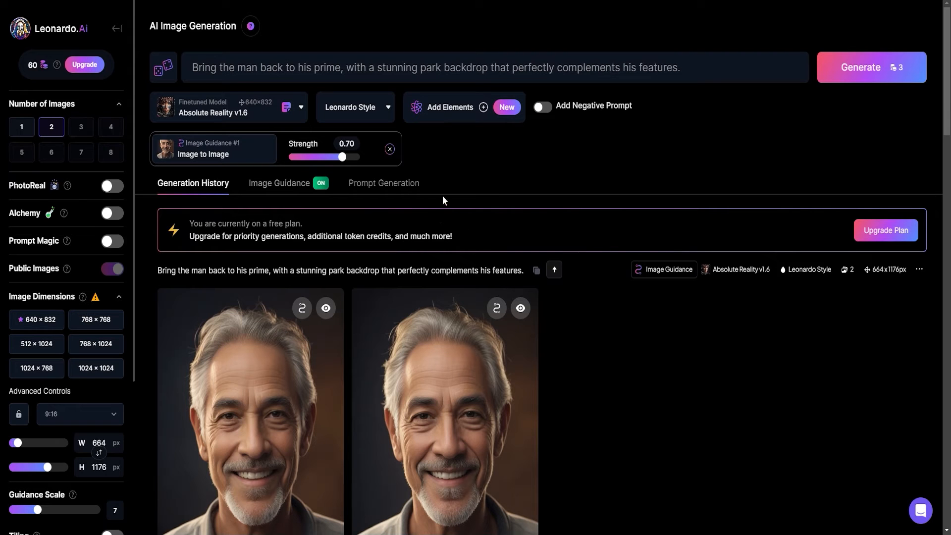
{"action": "left_click_drag", "start_coordinate": [343, 156], "coordinate": [297, 156]}
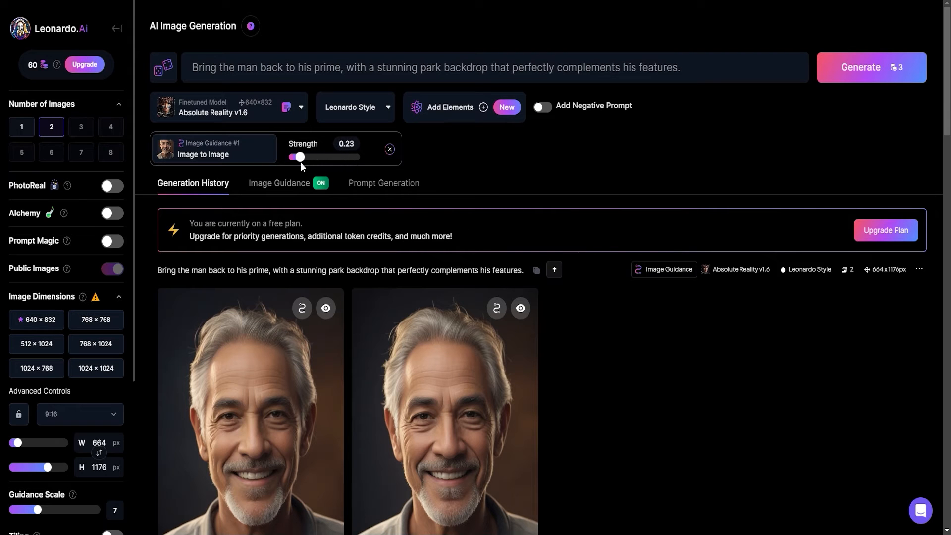
{"action": "scroll", "scroll_direction": "down", "scroll_amount": 3}
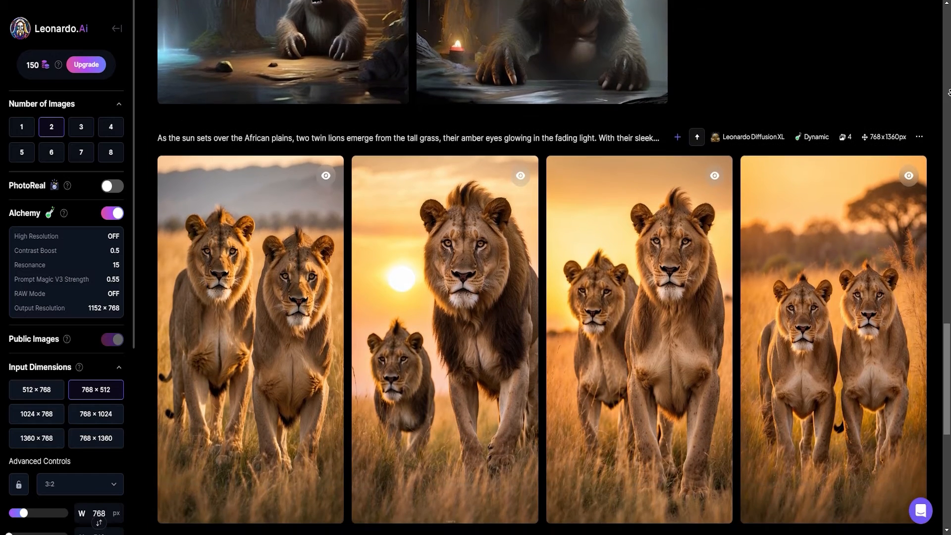
Confirm the floating city as source image, generate alien-invaded versions, and open one result
{"action": "scroll", "scroll_direction": "down", "scroll_amount": 3}
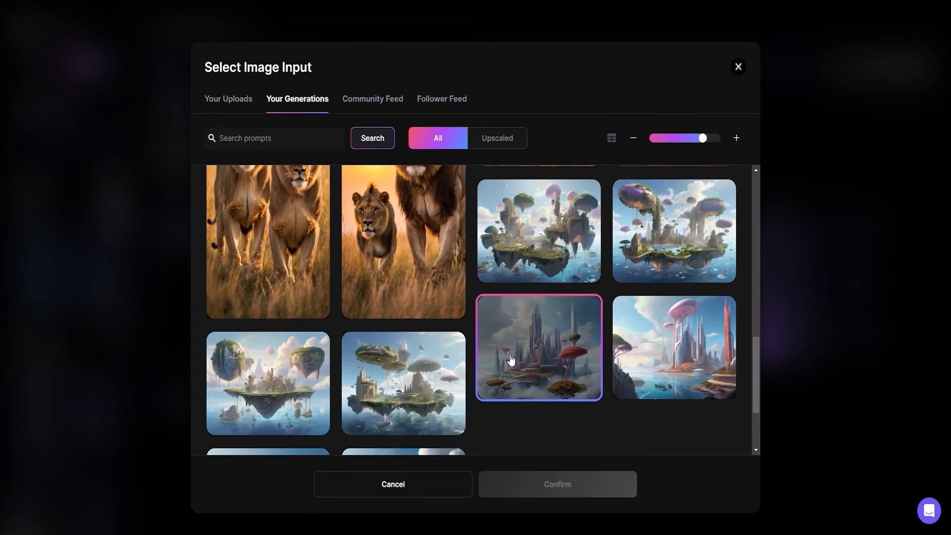
{"action": "left_click", "coordinate": [556, 484]}
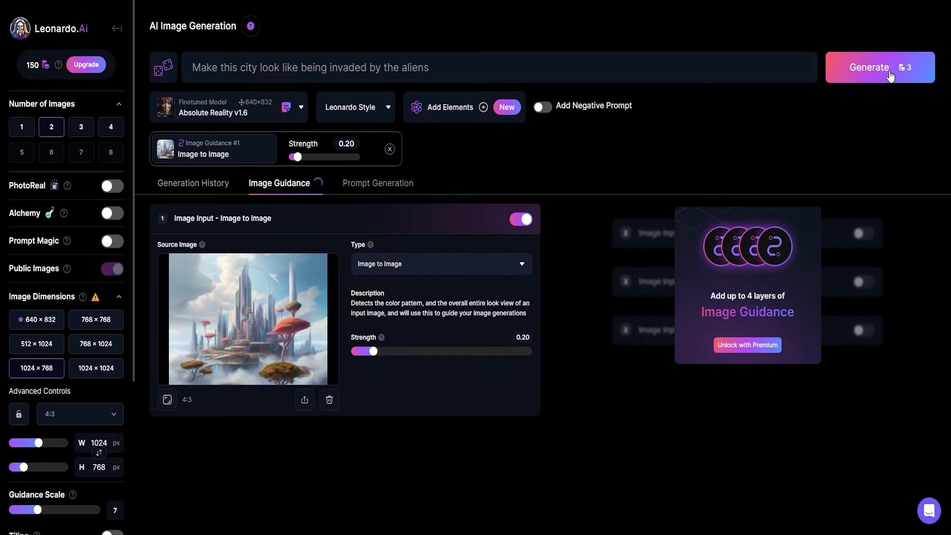
{"action": "left_click", "coordinate": [878, 67]}
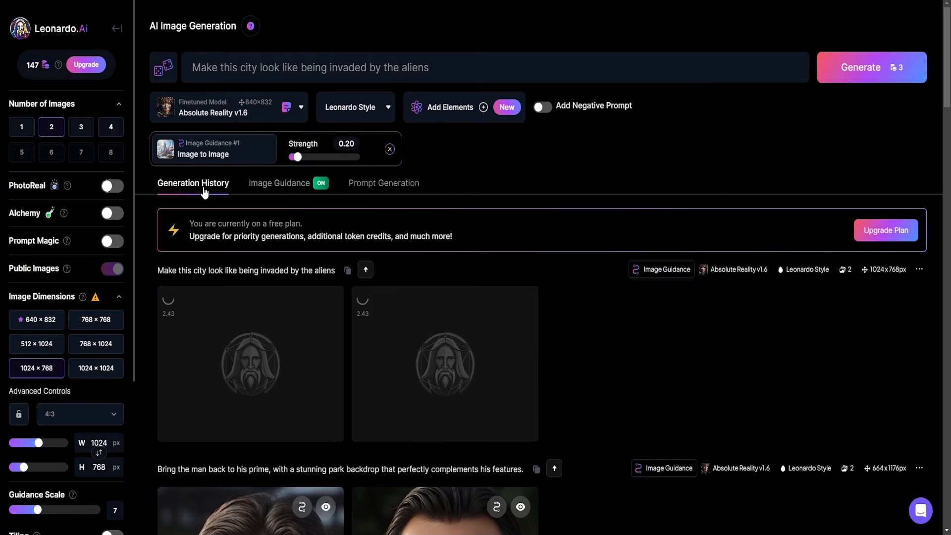
{"action": "left_click", "coordinate": [250, 364]}
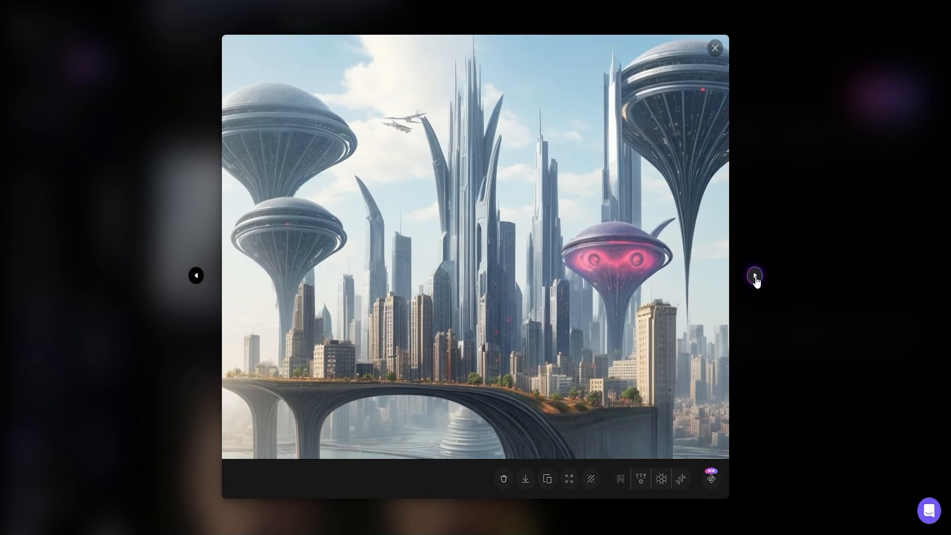
Close the enlarged alien city image and scroll the generation history
{"action": "left_click", "coordinate": [714, 48]}
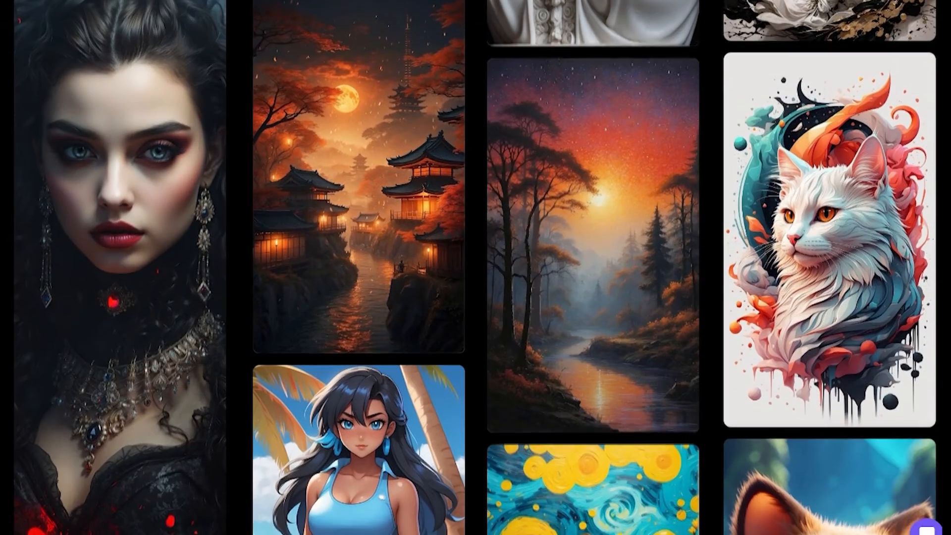
{"action": "scroll", "scroll_direction": "down", "scroll_amount": 3}
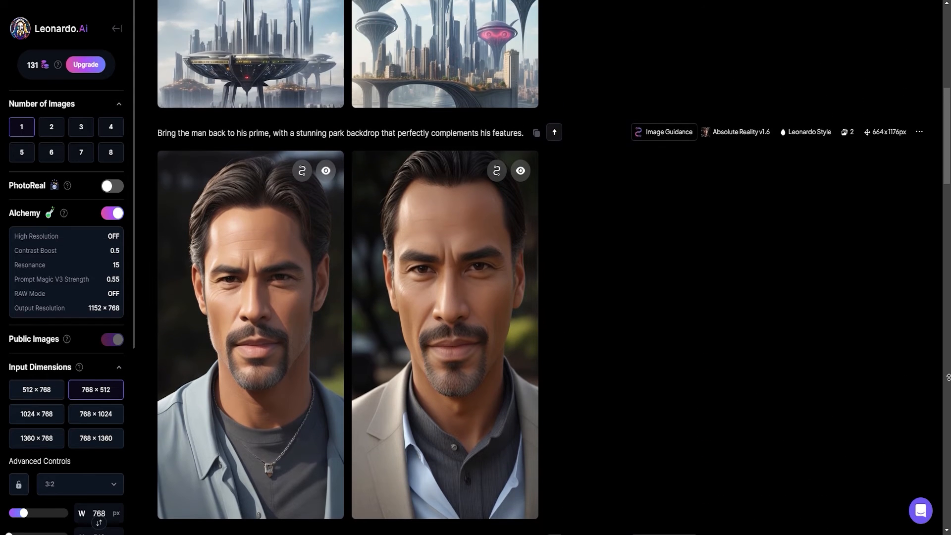
Switch the alien city image to its Unzoomed Image version
{"action": "scroll", "scroll_direction": "up", "scroll_amount": 3}
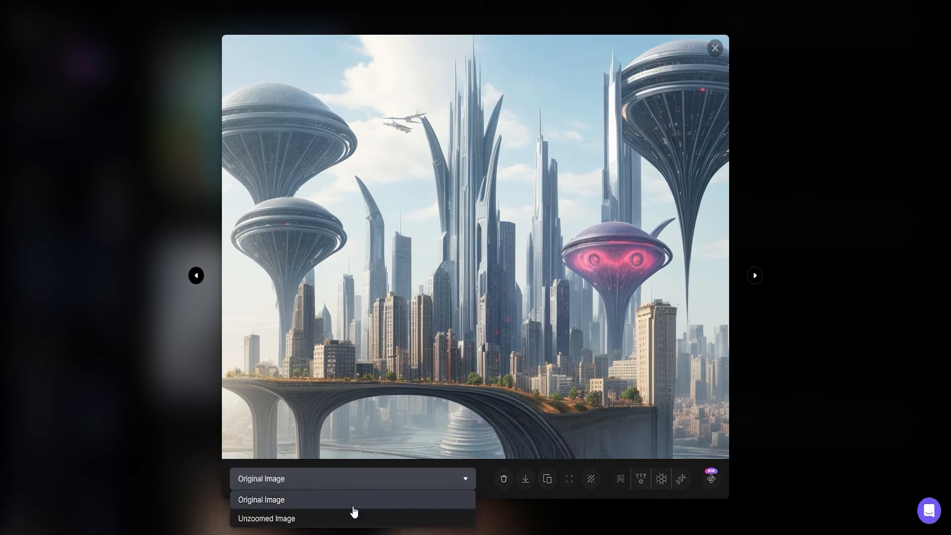
{"action": "left_click", "coordinate": [266, 518]}
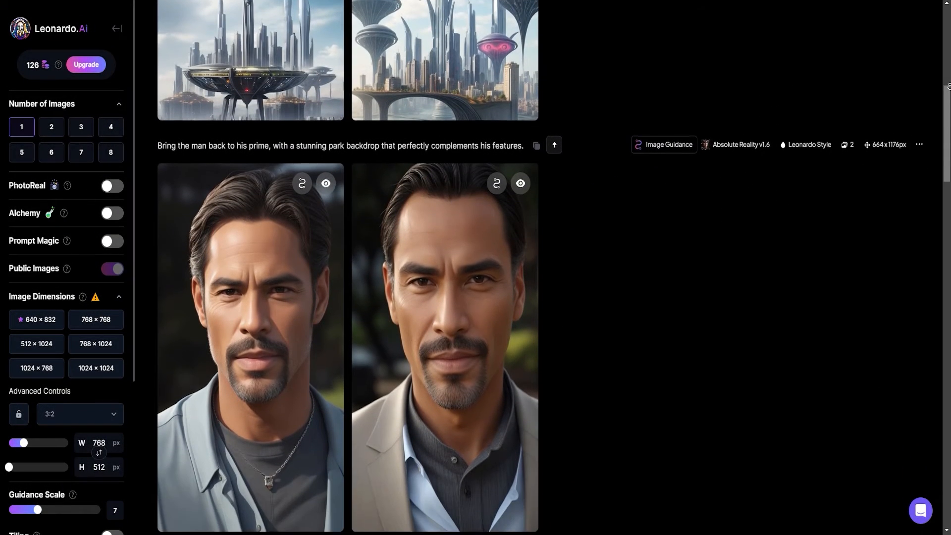
HD Smooth Upscale the younger-man portrait, remove its background, and show the No Background version
{"action": "scroll", "scroll_direction": "down", "scroll_amount": 3}
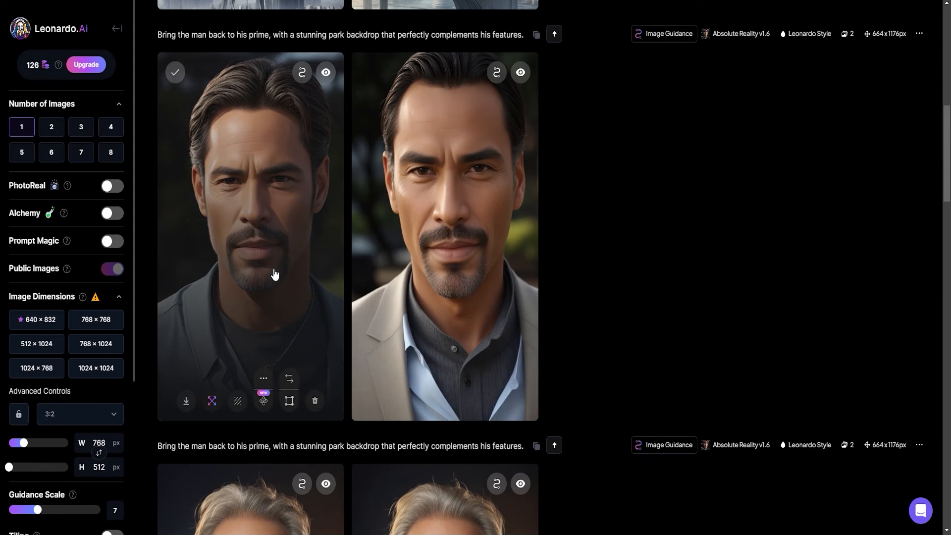
{"action": "left_click", "coordinate": [251, 237]}
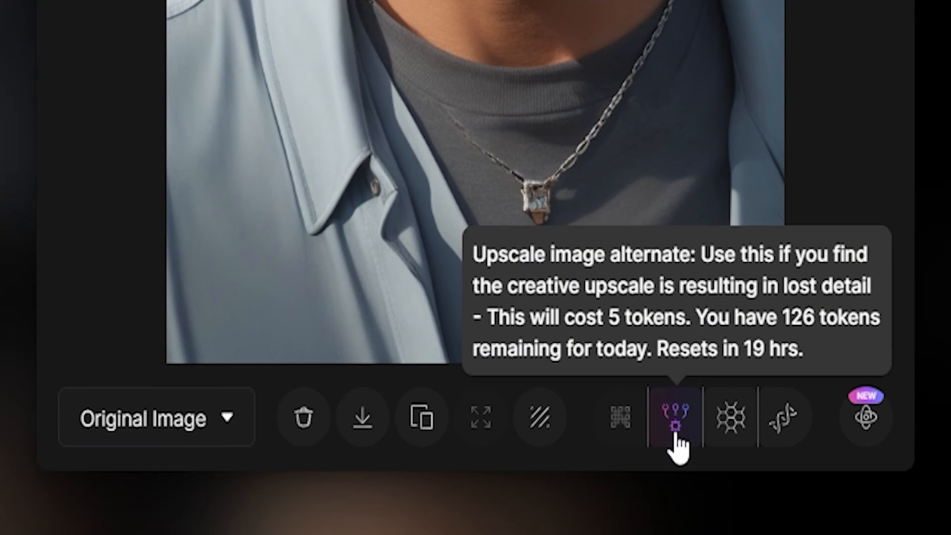
{"action": "mouse_move", "coordinate": [782, 418]}
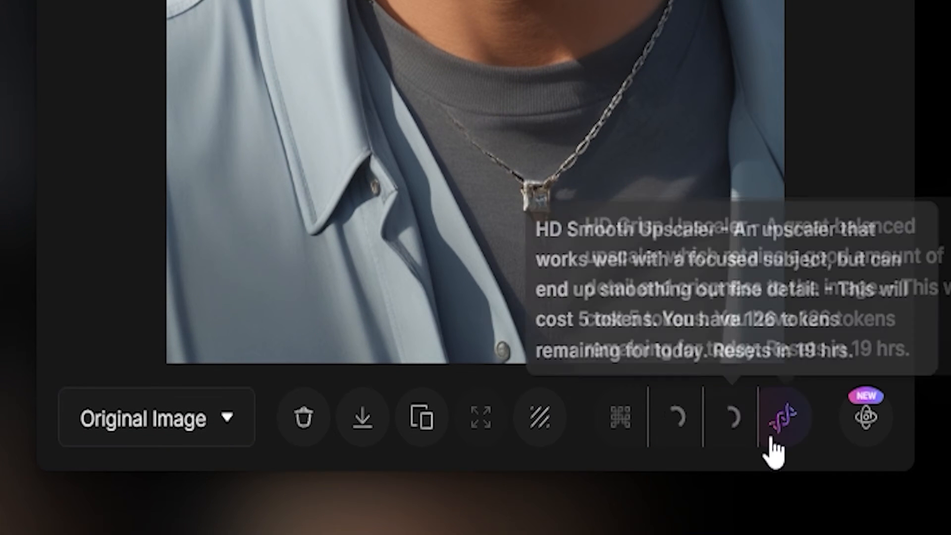
{"action": "left_click", "coordinate": [781, 416]}
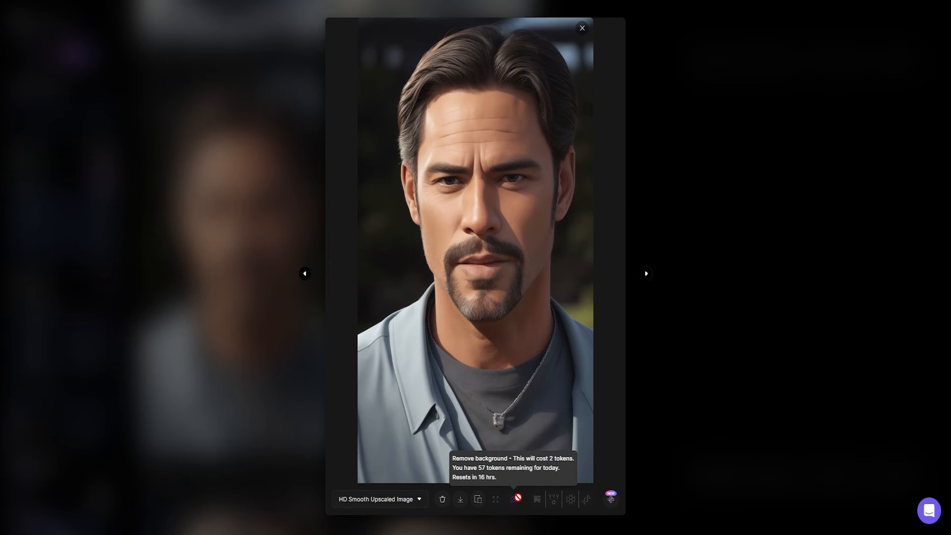
{"action": "left_click", "coordinate": [376, 499]}
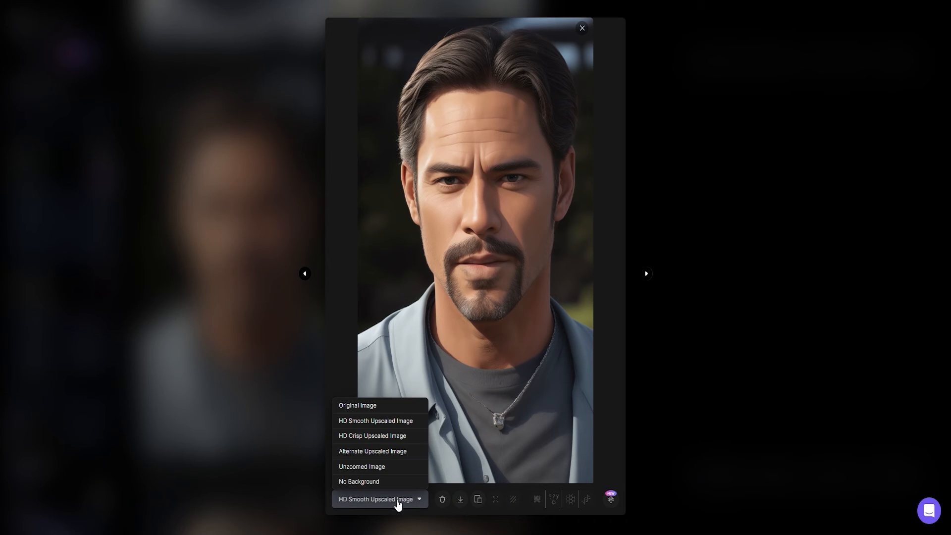
{"action": "left_click", "coordinate": [359, 481]}
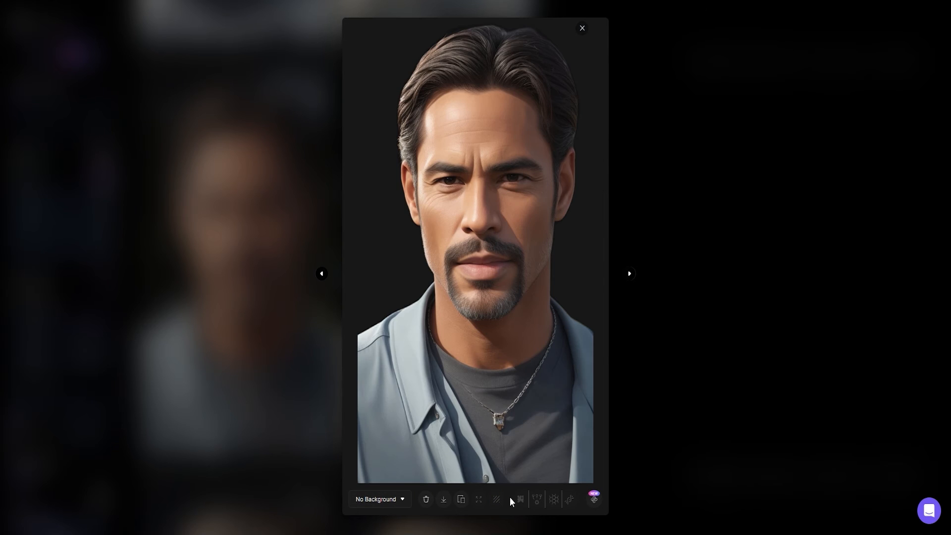
{"action": "left_click", "coordinate": [581, 27]}
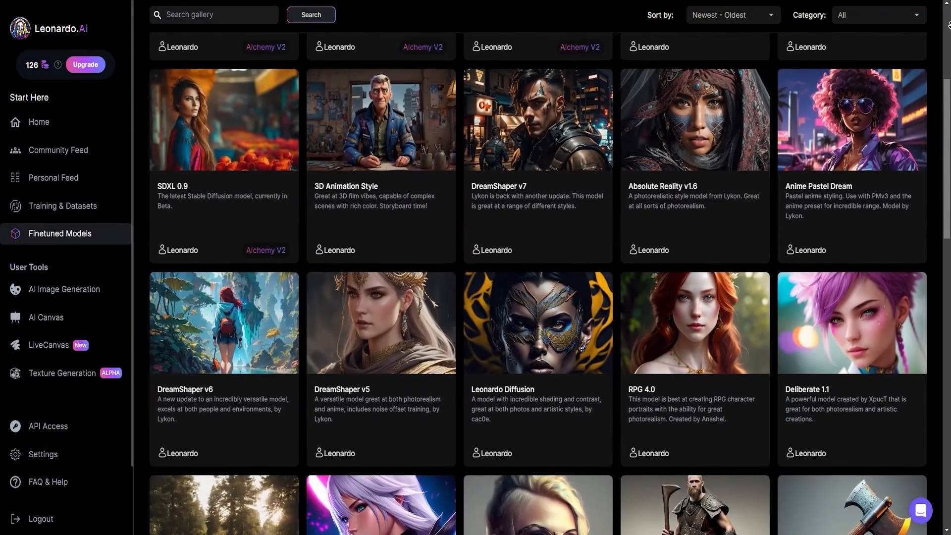
Generate a redhead goddess image with the RPG 4.0 finetuned model and open the result
{"action": "scroll", "scroll_direction": "down", "scroll_amount": 3}
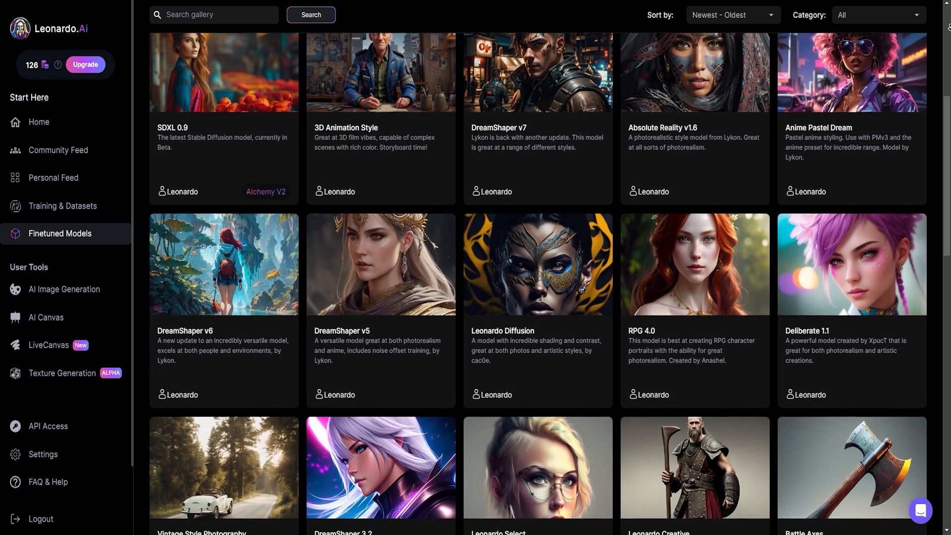
{"action": "left_click", "coordinate": [694, 263]}
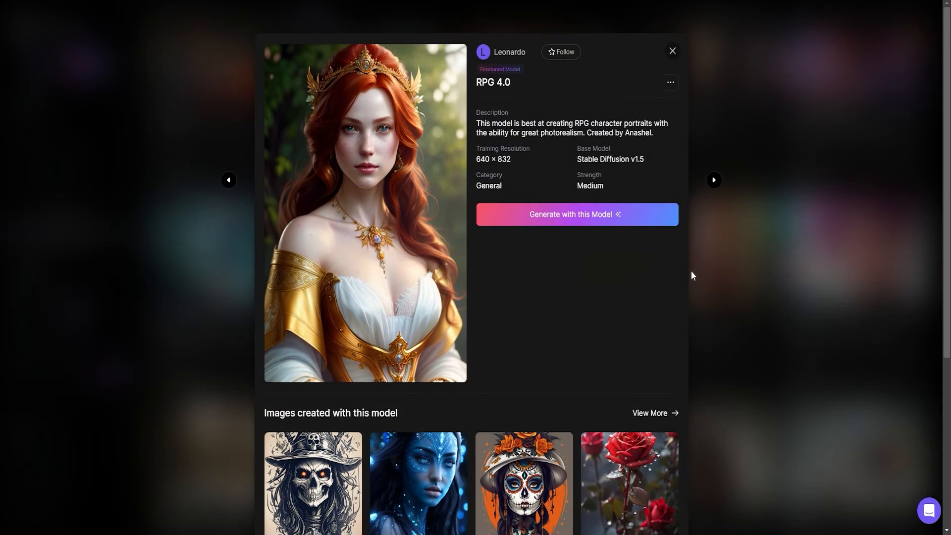
{"action": "mouse_move", "coordinate": [570, 214]}
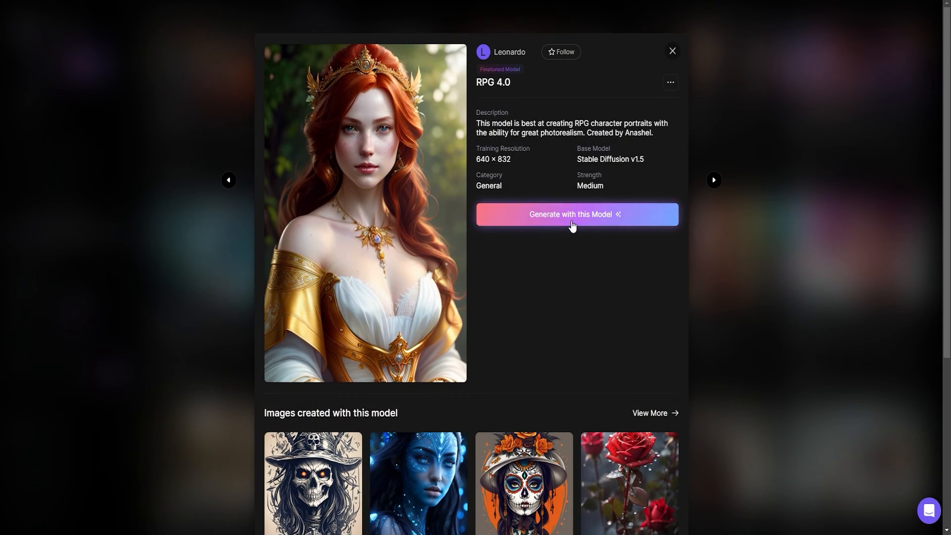
{"action": "left_click", "coordinate": [576, 213]}
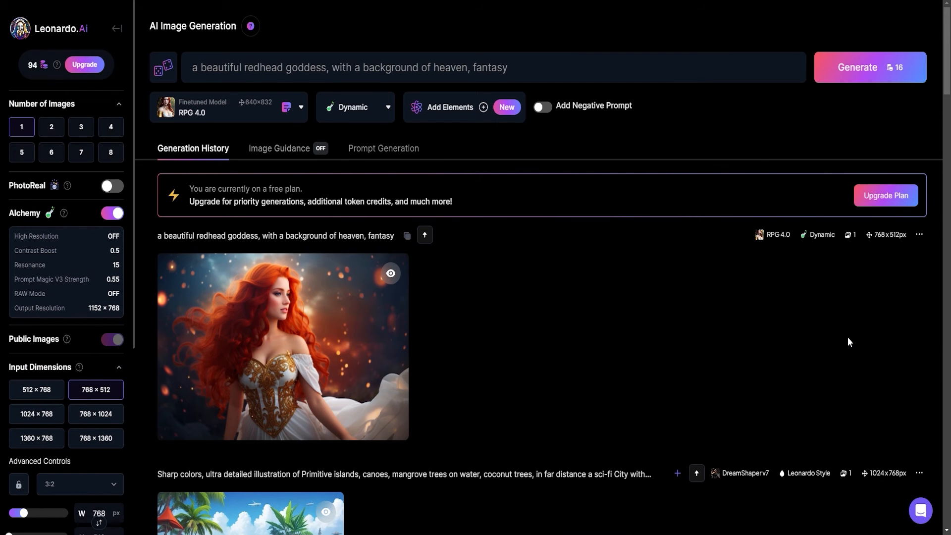
{"action": "mouse_move", "coordinate": [291, 361]}
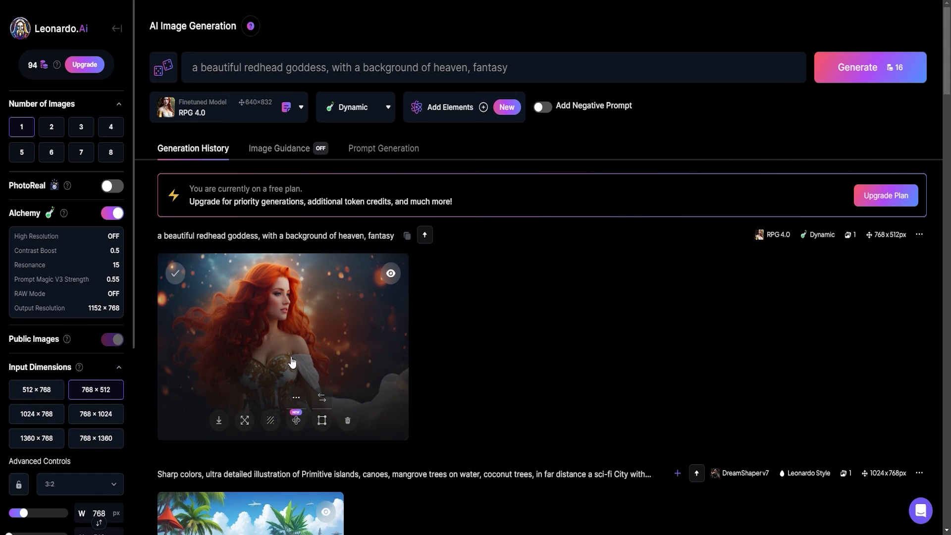
{"action": "left_click", "coordinate": [283, 346]}
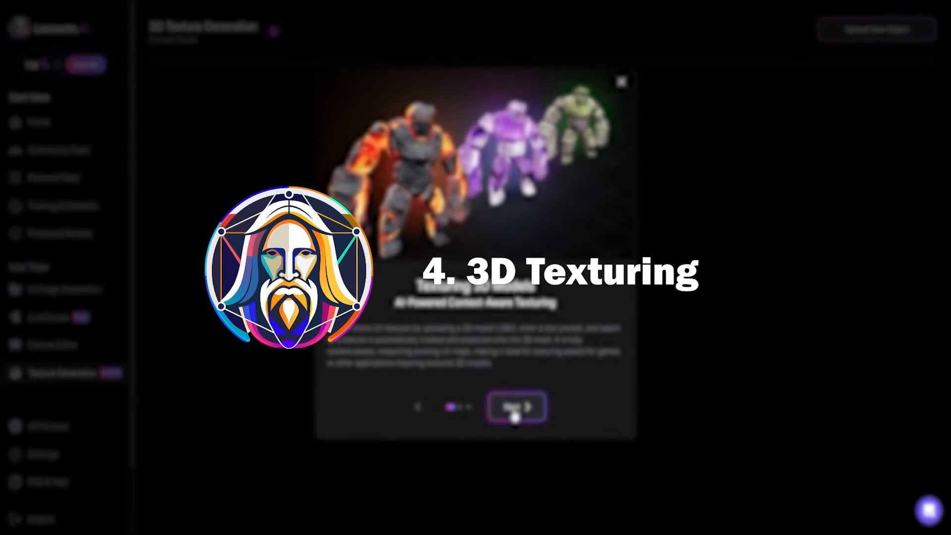
Finish the texture generation intro with Next and Done, then open the creature model
{"action": "left_click", "coordinate": [516, 406]}
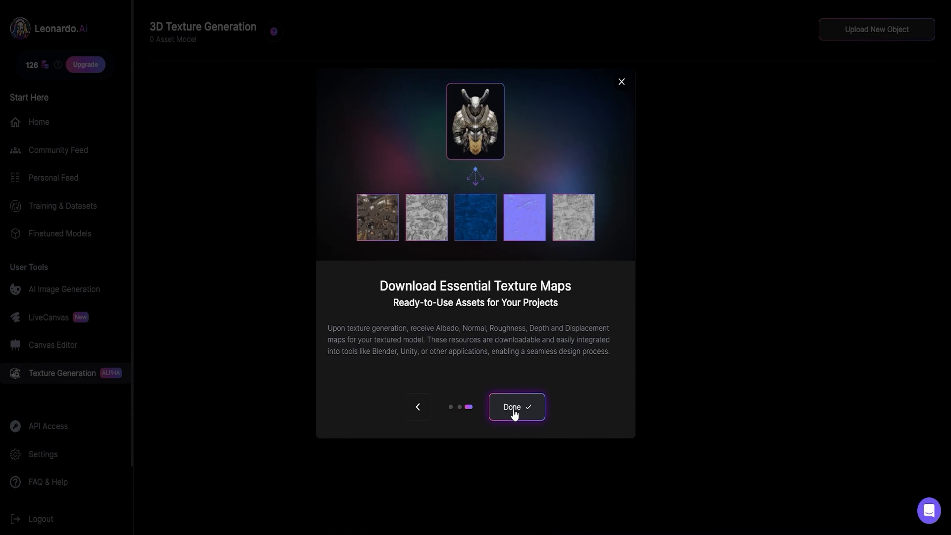
{"action": "left_click", "coordinate": [516, 407]}
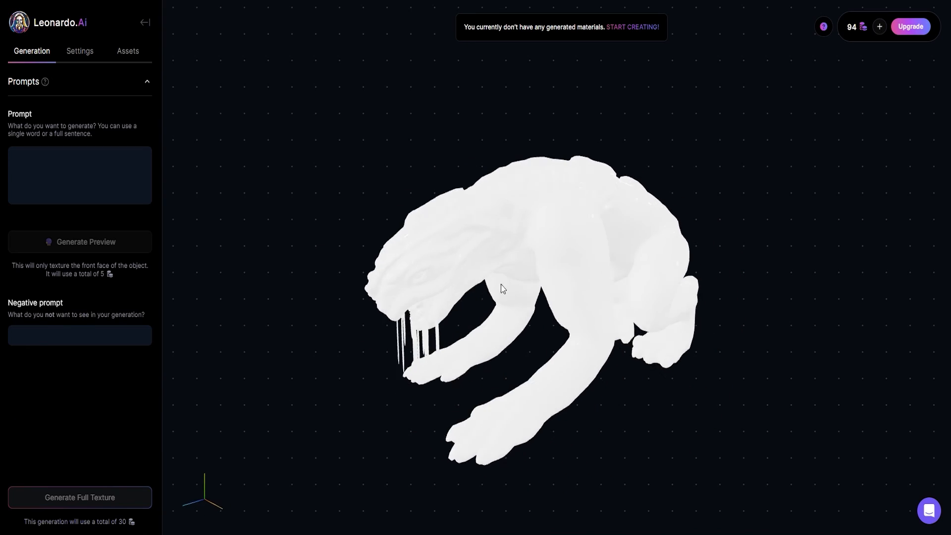
{"action": "type", "text": "asda"}
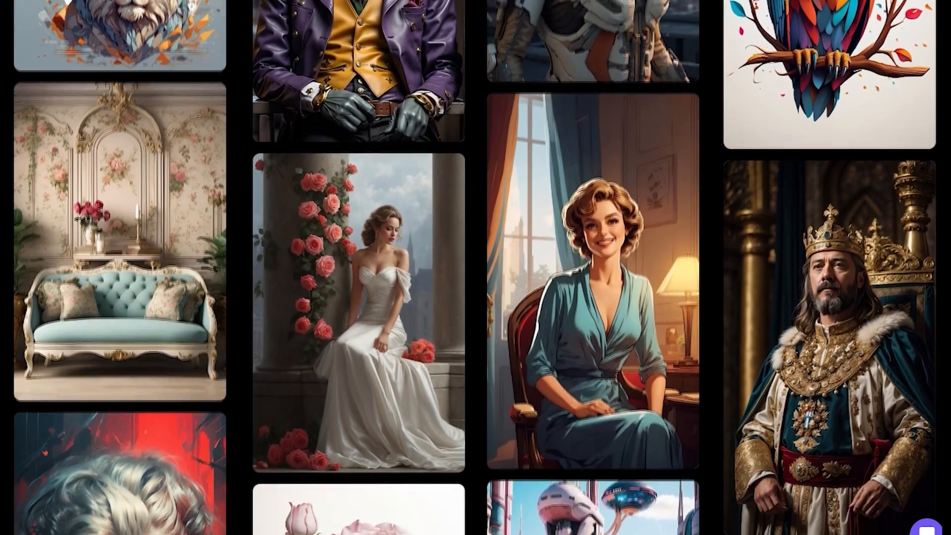
{"action": "scroll", "scroll_direction": "down", "scroll_amount": 3}
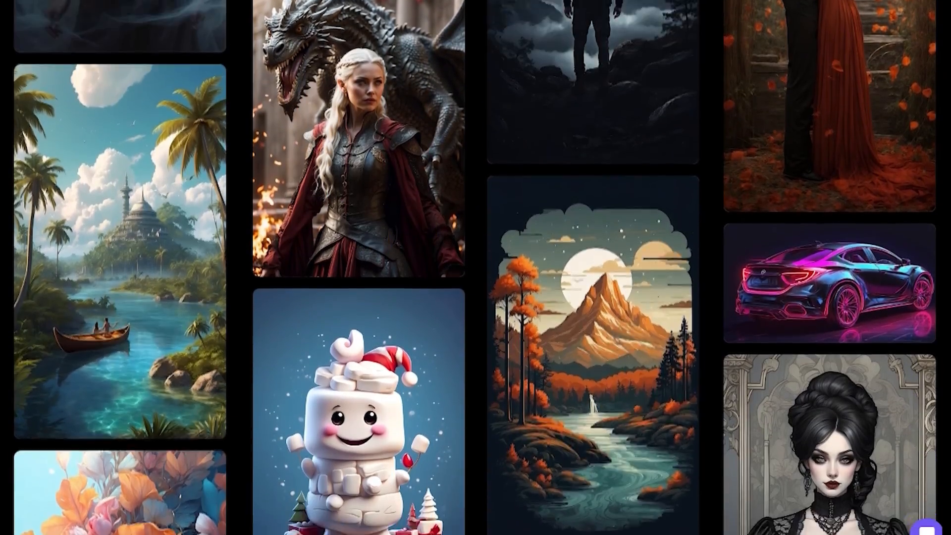
{"action": "scroll", "scroll_direction": "down", "scroll_amount": 3}
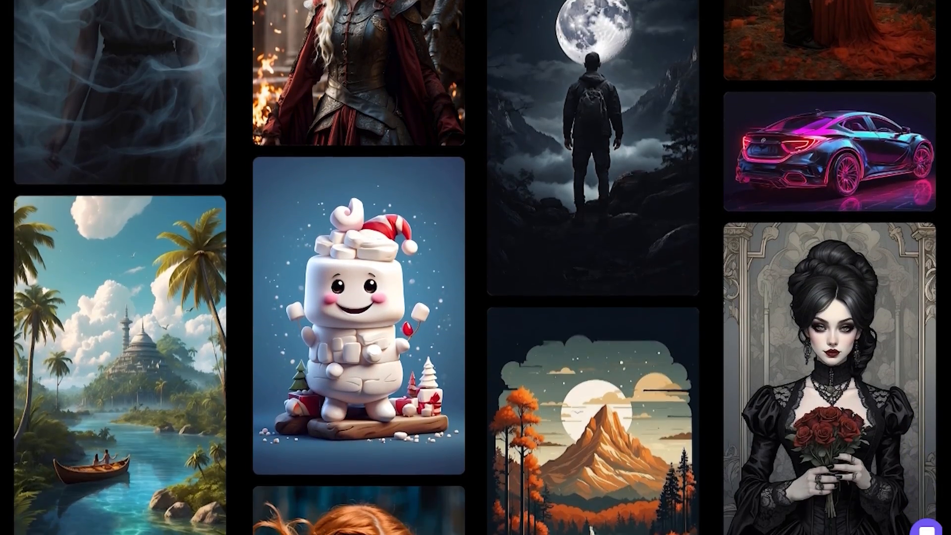